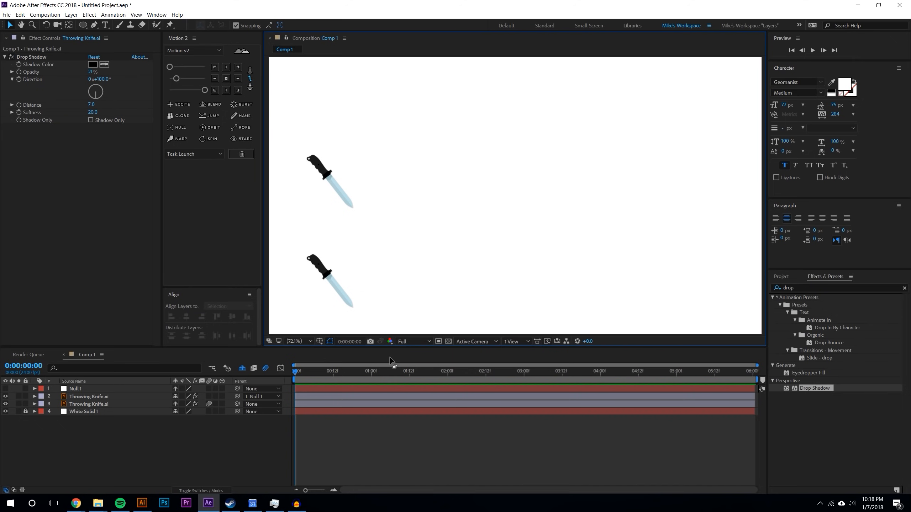
{"action": "mouse_move", "coordinate": [412, 330]}
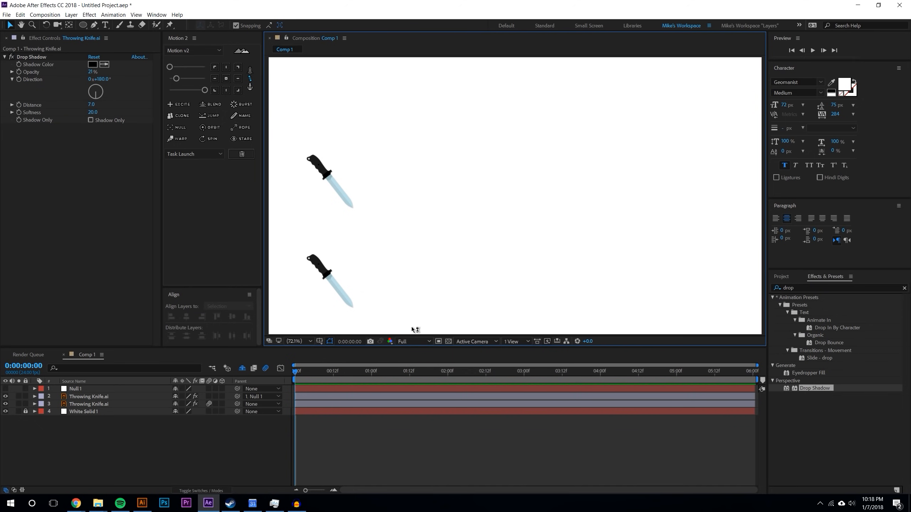
{"action": "mouse_move", "coordinate": [412, 329]}
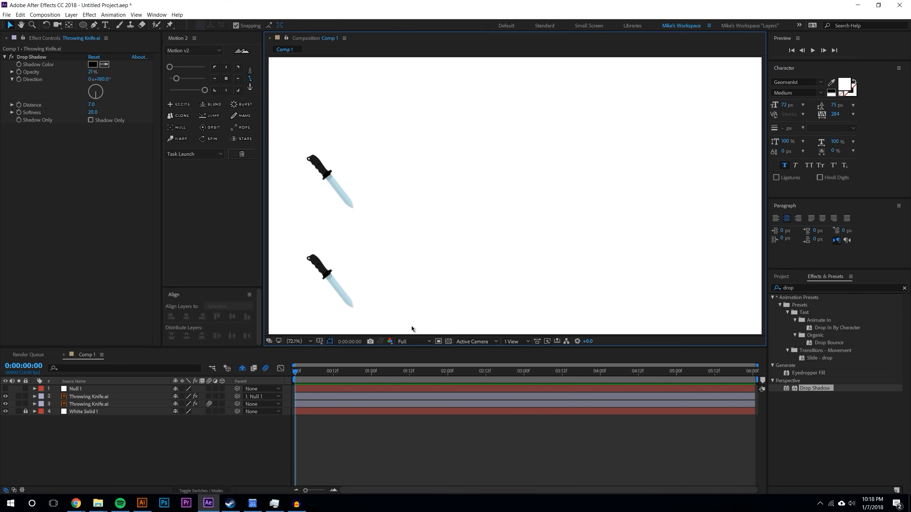
{"action": "mouse_move", "coordinate": [399, 337]}
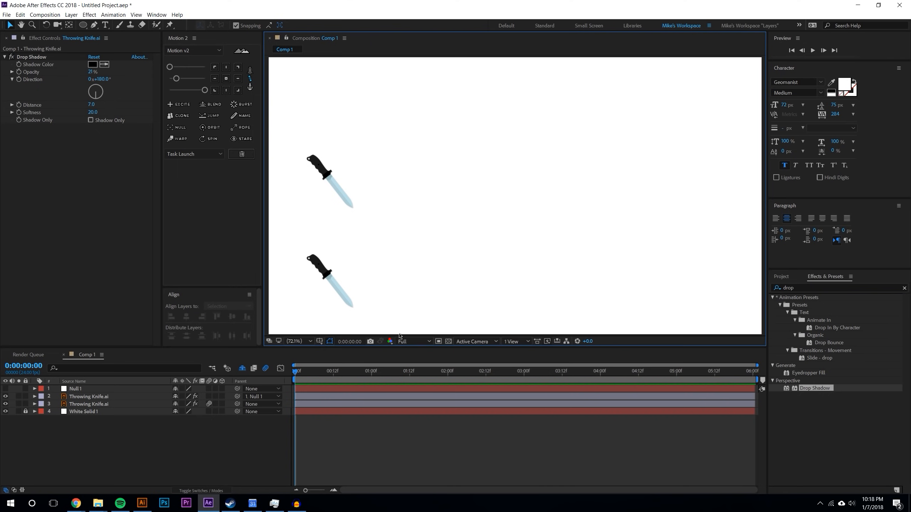
{"action": "mouse_move", "coordinate": [349, 390]}
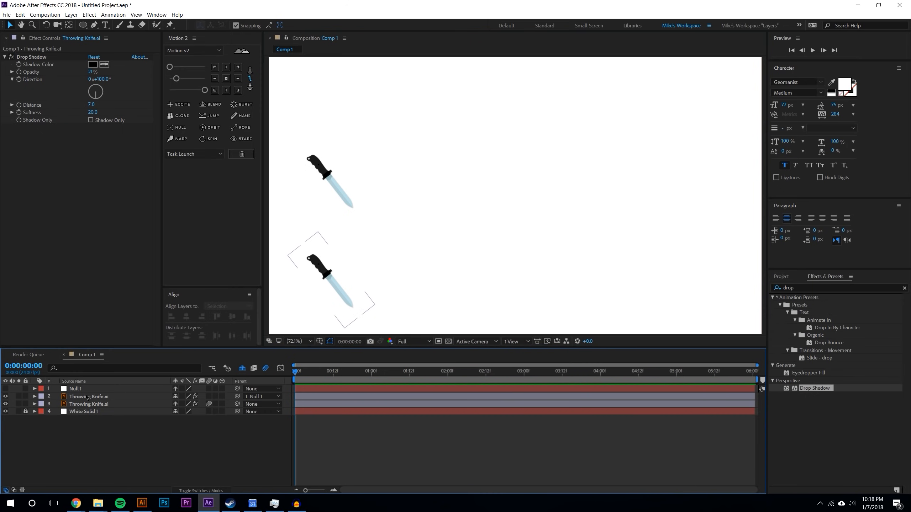
- Play the knife throw, stop mid-throw, and scrub back to inspect the lower knife's blur
{"action": "left_click", "coordinate": [373, 370]}
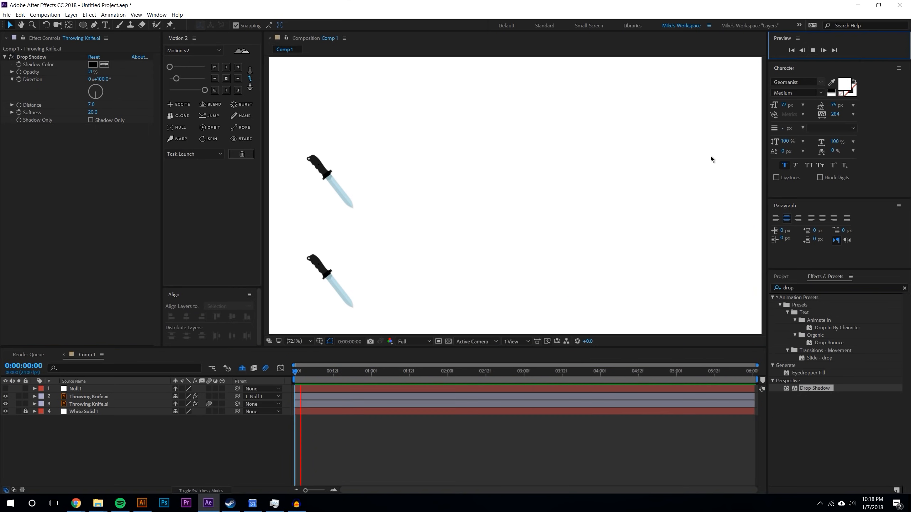
{"action": "left_click", "coordinate": [307, 371]}
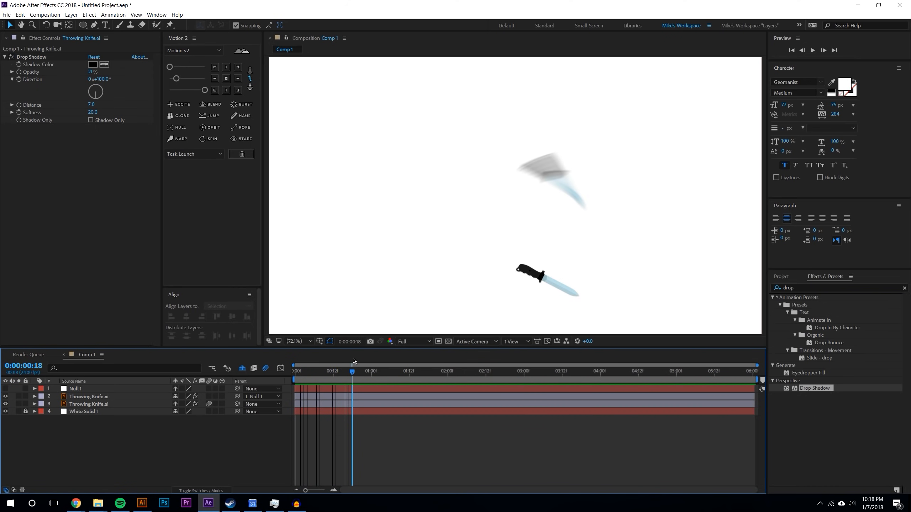
{"action": "left_click", "coordinate": [546, 272]}
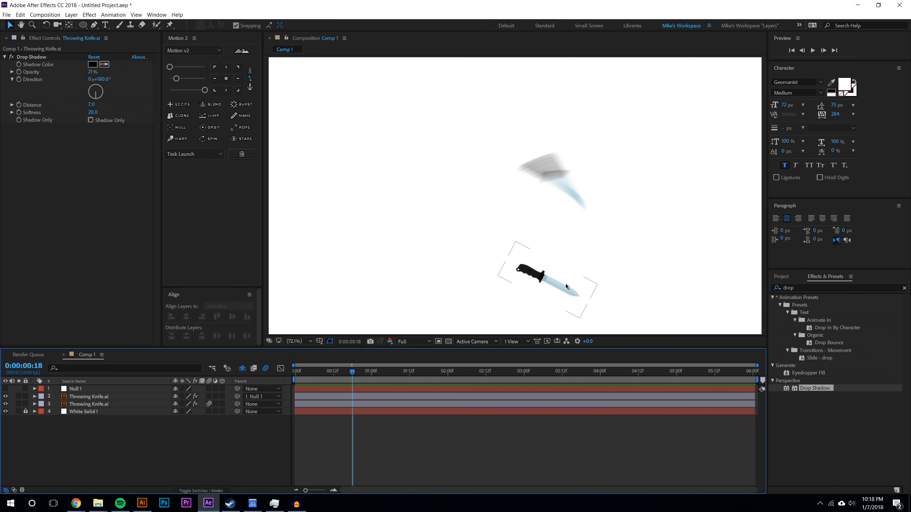
{"action": "left_click", "coordinate": [371, 371]}
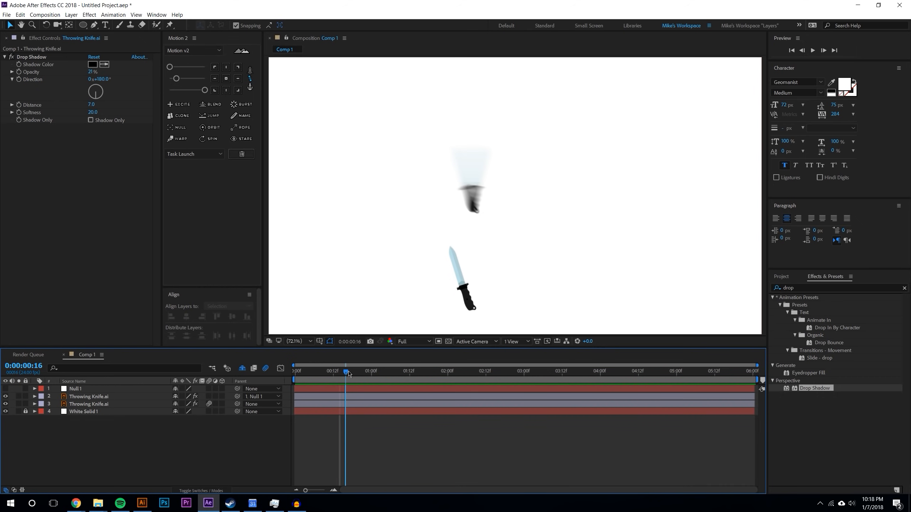
{"action": "left_click_drag", "start_coordinate": [347, 370], "coordinate": [331, 371]}
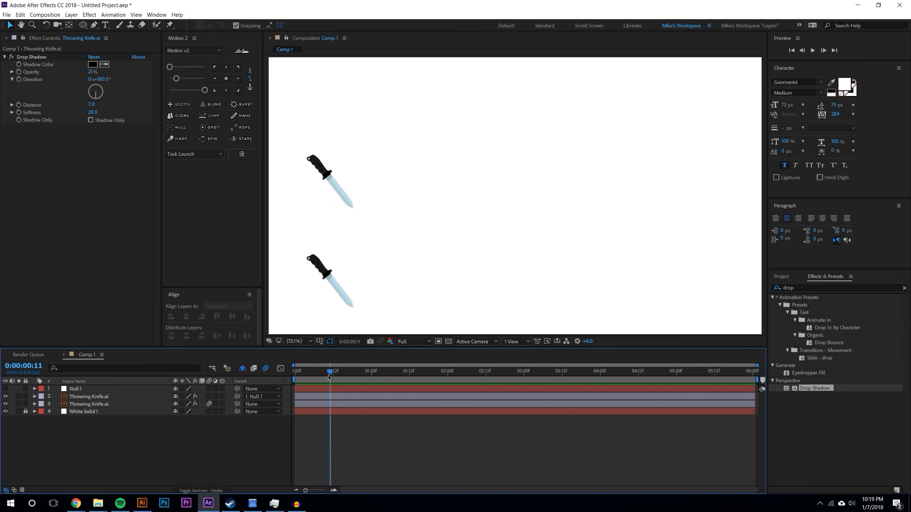
{"action": "mouse_move", "coordinate": [329, 374]}
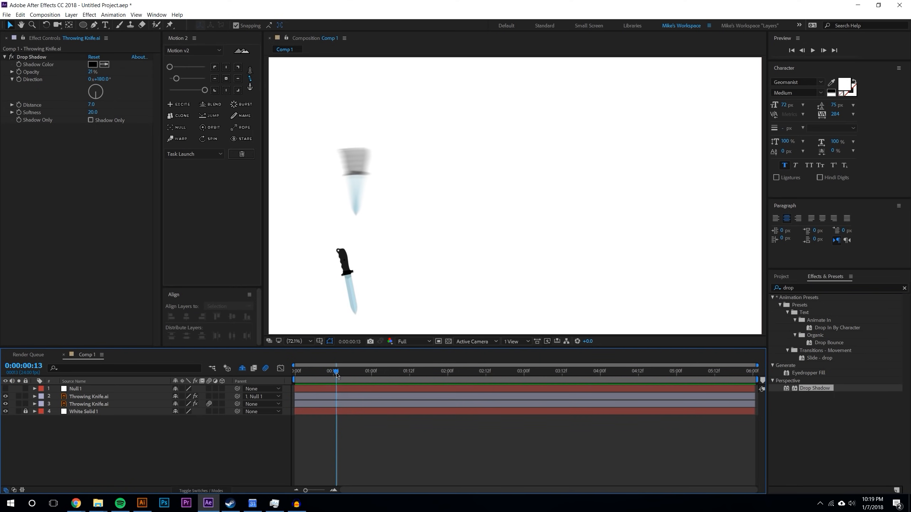
{"action": "mouse_move", "coordinate": [336, 375]}
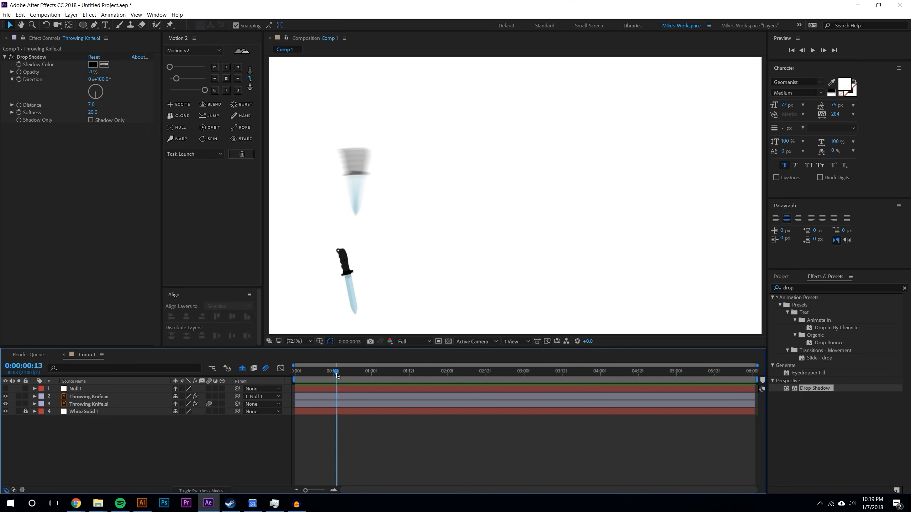
{"action": "mouse_move", "coordinate": [336, 372]}
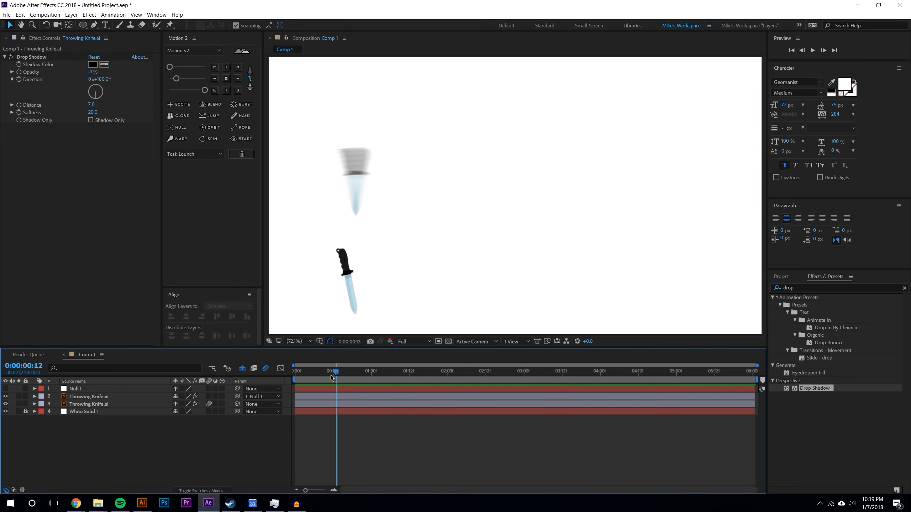
{"action": "left_click_drag", "start_coordinate": [333, 371], "coordinate": [334, 370]}
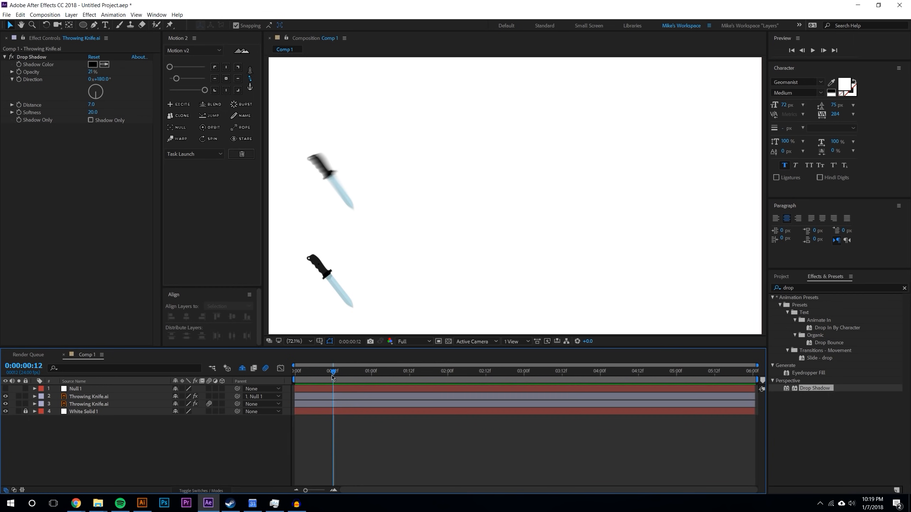
- Change the Timeline layer list's columns, returning to the layer switches view
{"action": "left_click", "coordinate": [89, 396]}
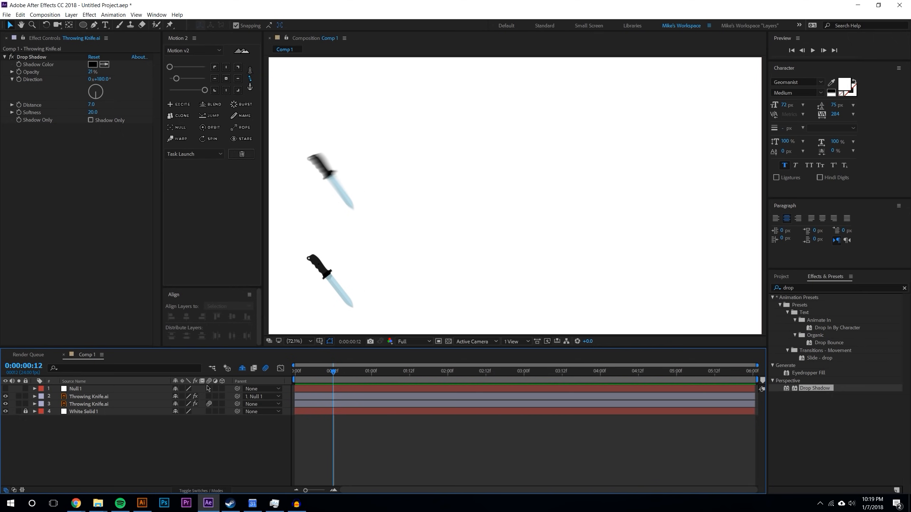
{"action": "right_click", "coordinate": [207, 388]}
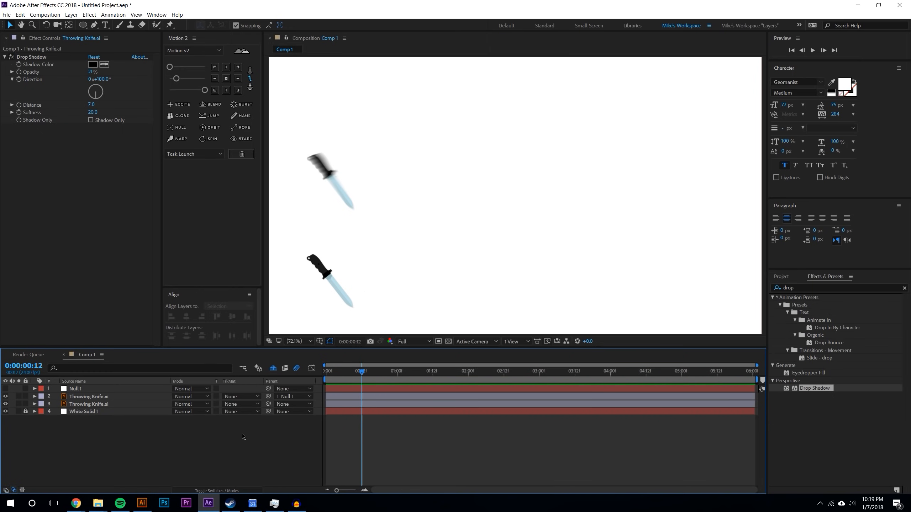
{"action": "right_click", "coordinate": [293, 396]}
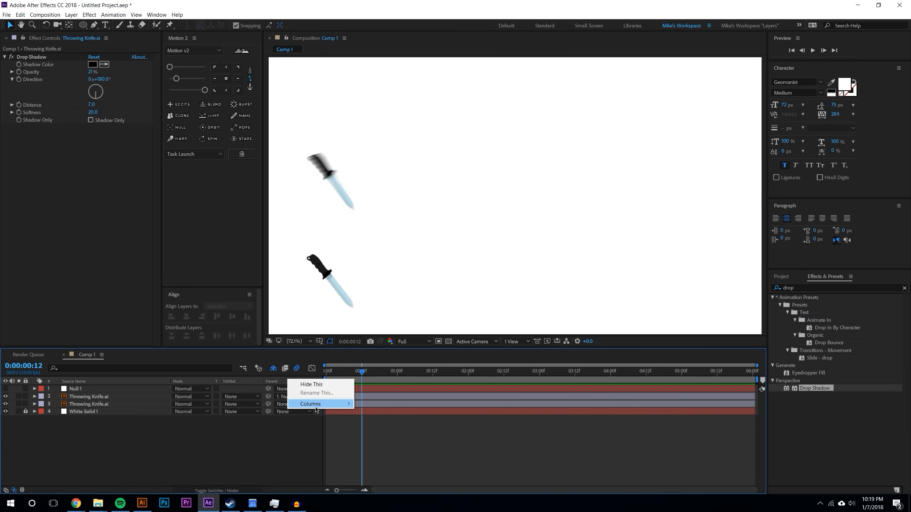
{"action": "left_click", "coordinate": [310, 404]}
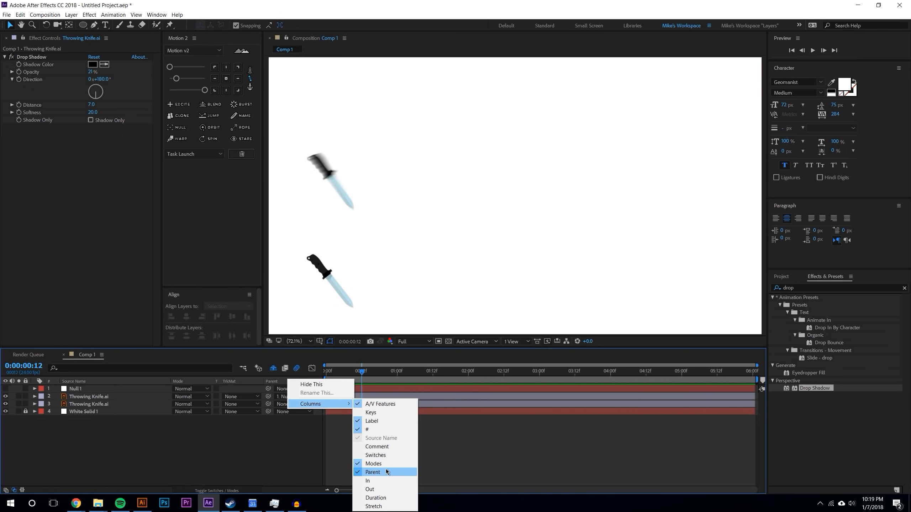
{"action": "left_click", "coordinate": [372, 472]}
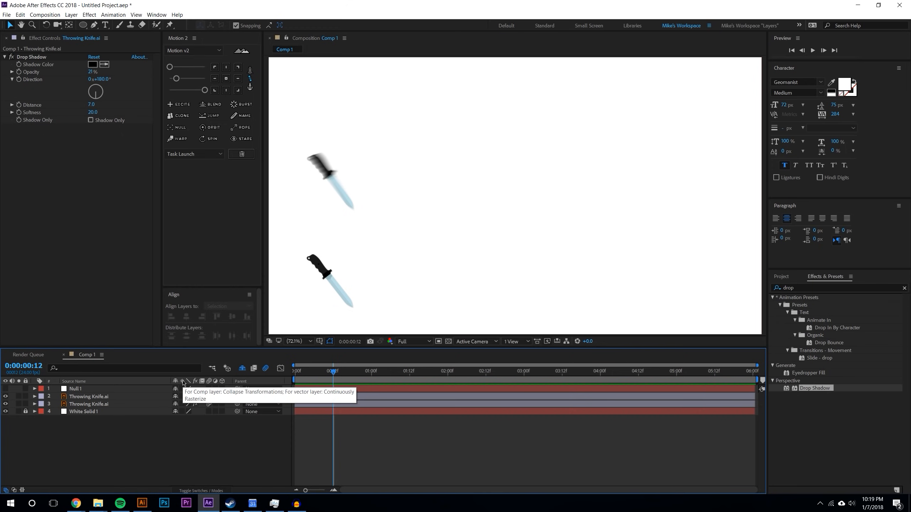
{"action": "mouse_move", "coordinate": [208, 383]}
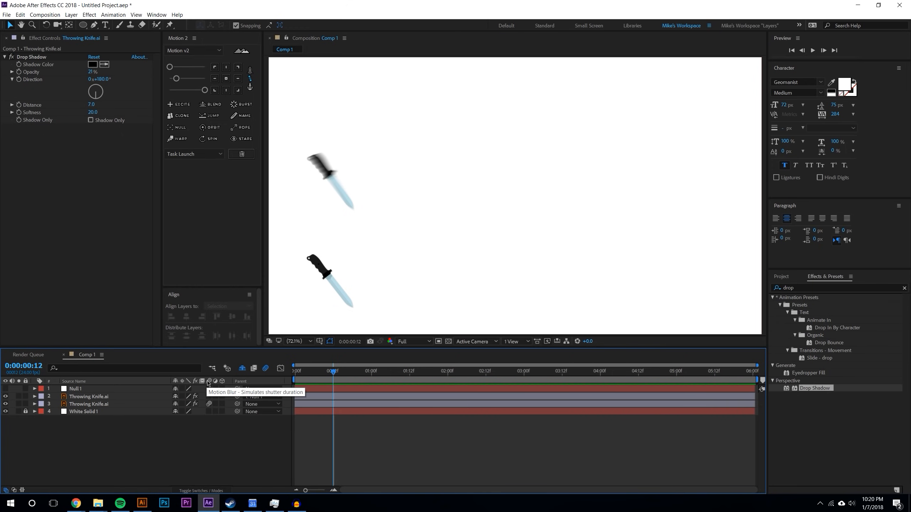
{"action": "right_click", "coordinate": [241, 381]}
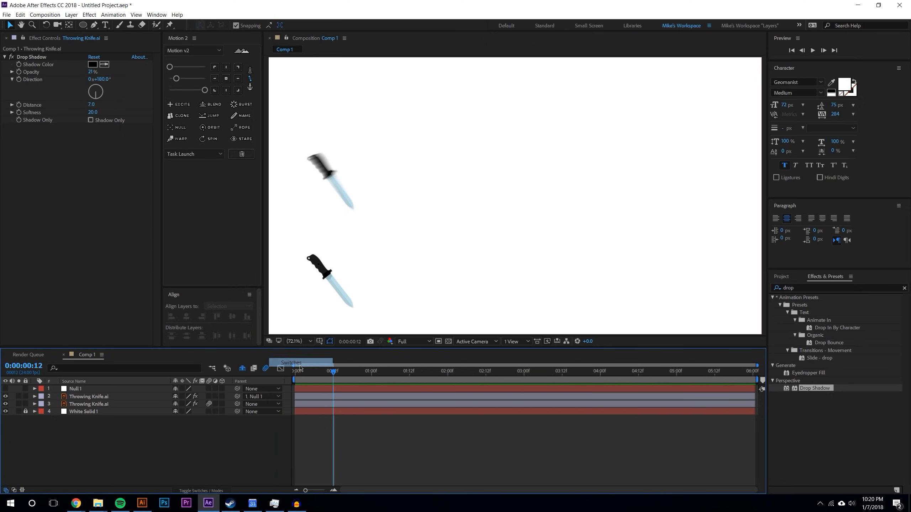
{"action": "right_click", "coordinate": [291, 363]}
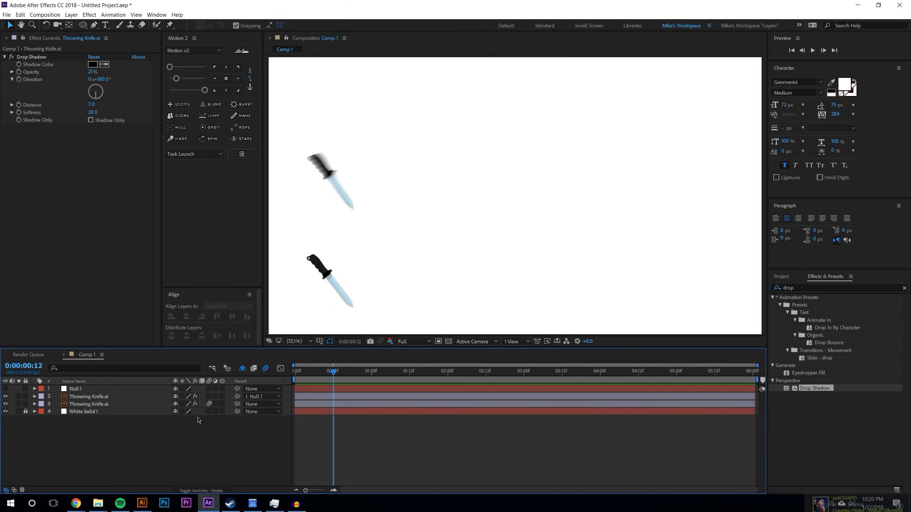
{"action": "mouse_move", "coordinate": [266, 369]}
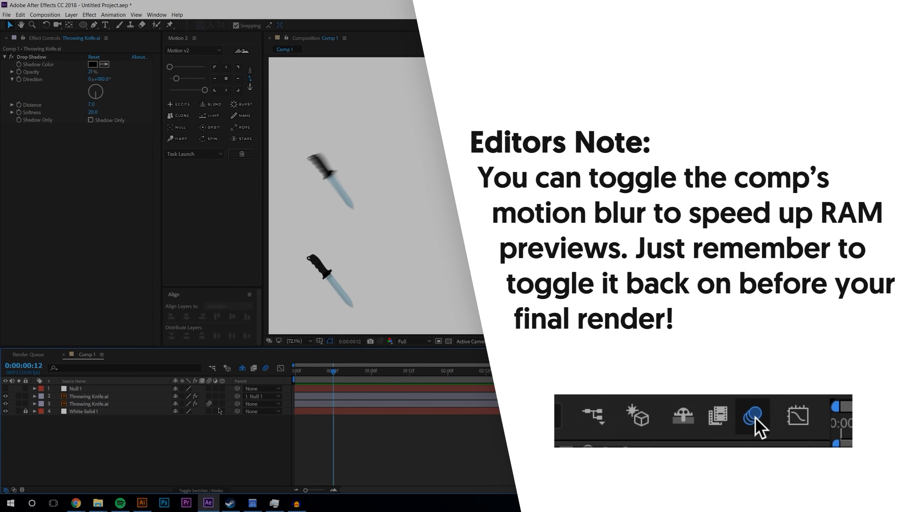
- Disable composition motion blur and scrub forward to see the top knife sharp
{"action": "left_click", "coordinate": [752, 417]}
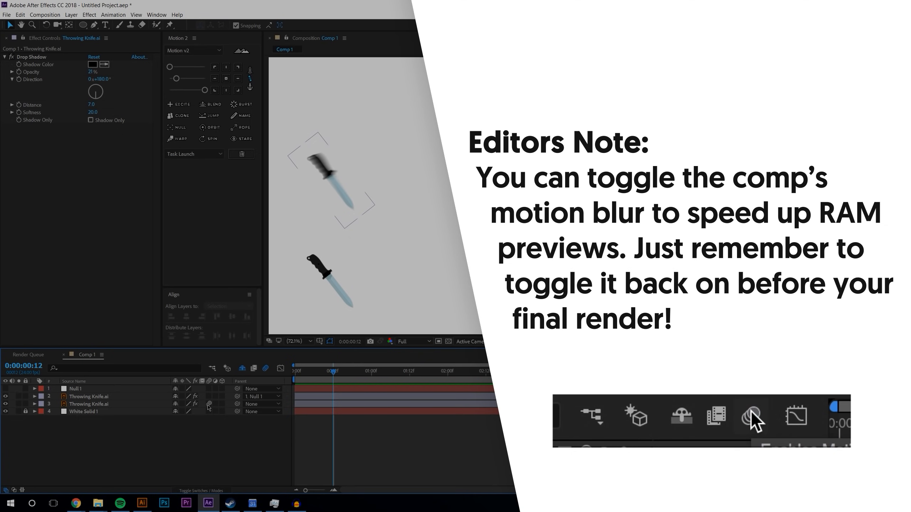
{"action": "left_click", "coordinate": [751, 416]}
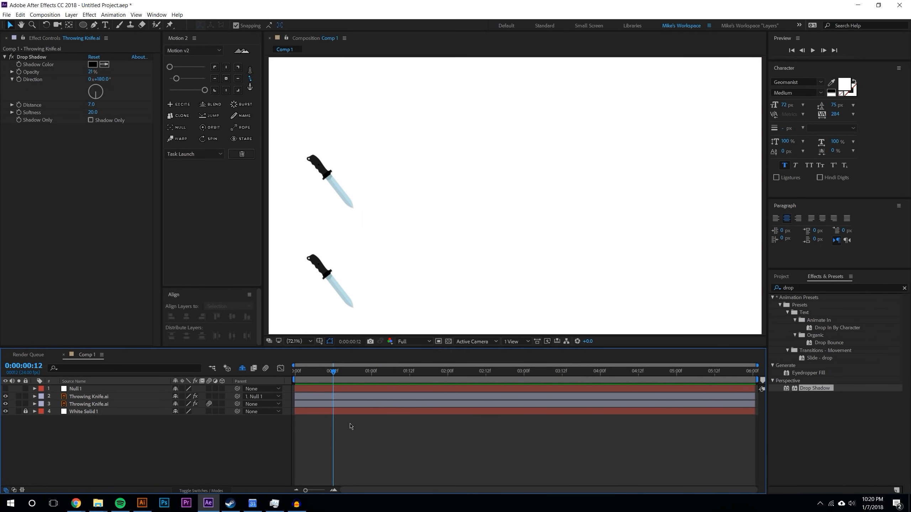
{"action": "left_click_drag", "start_coordinate": [334, 371], "coordinate": [365, 370]}
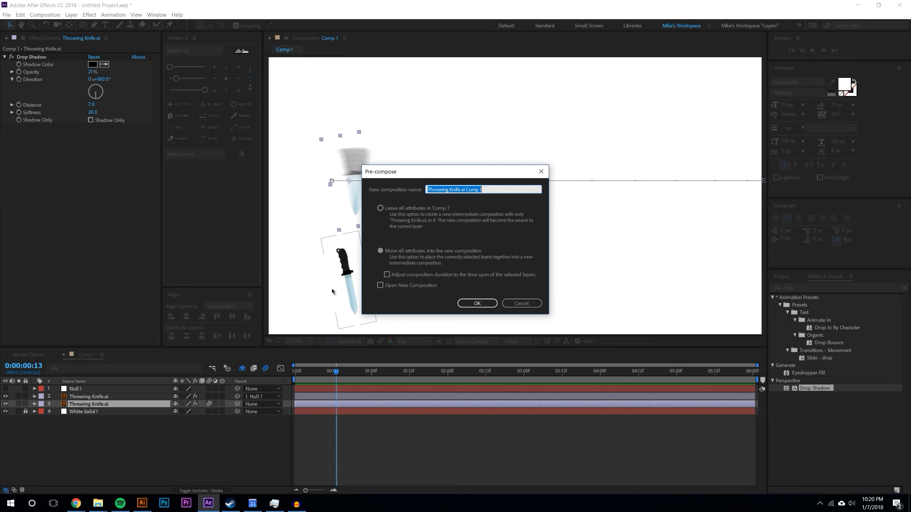
- Precompose the lower knife into 'Throwing Knife.ai Comp 1', moving all attributes, and select that layer
{"action": "left_click", "coordinate": [380, 251]}
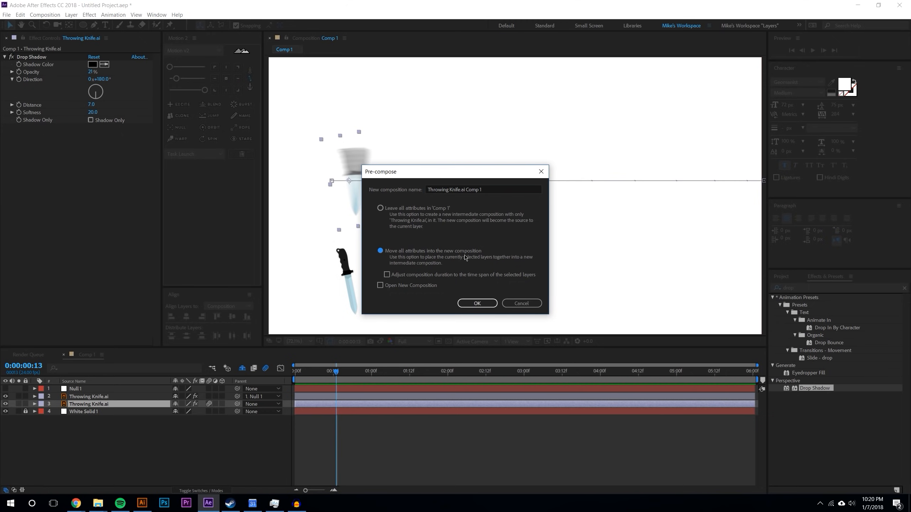
{"action": "left_click", "coordinate": [476, 303]}
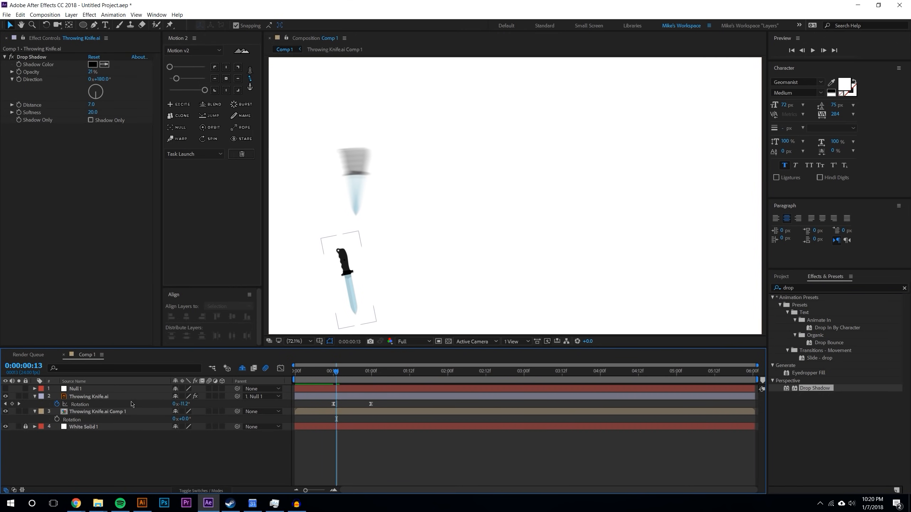
{"action": "left_click", "coordinate": [97, 411]}
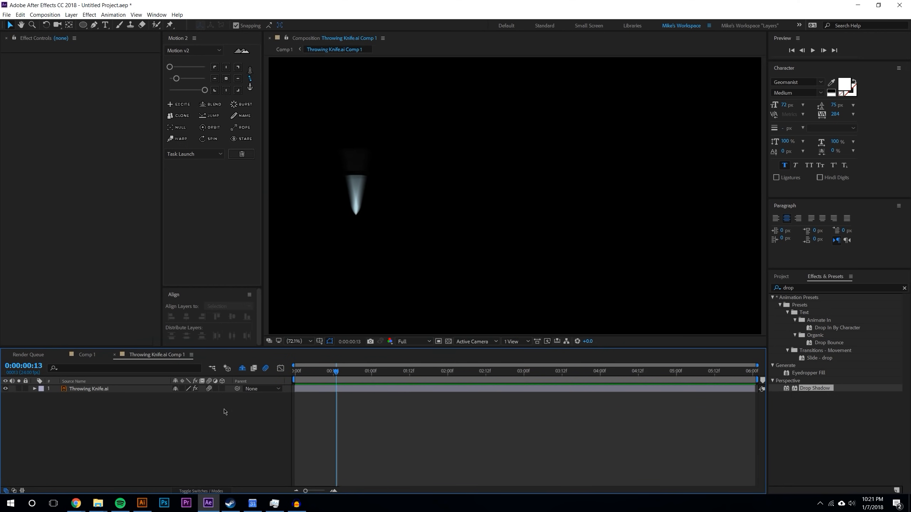
{"action": "mouse_move", "coordinate": [216, 414]}
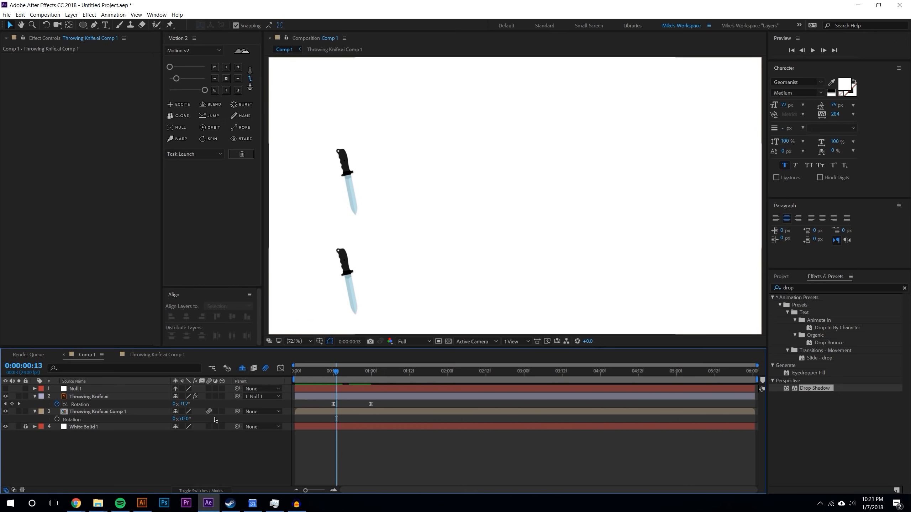
{"action": "mouse_move", "coordinate": [114, 414]}
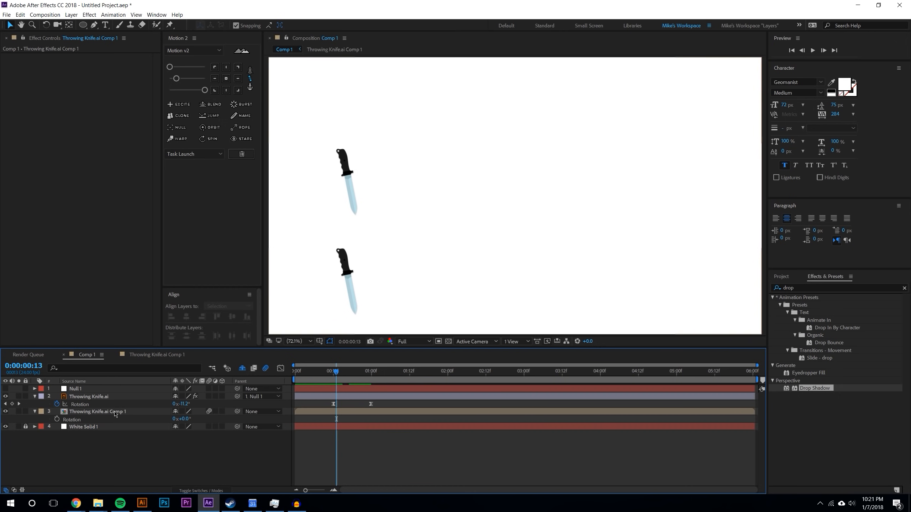
{"action": "left_click", "coordinate": [97, 411]}
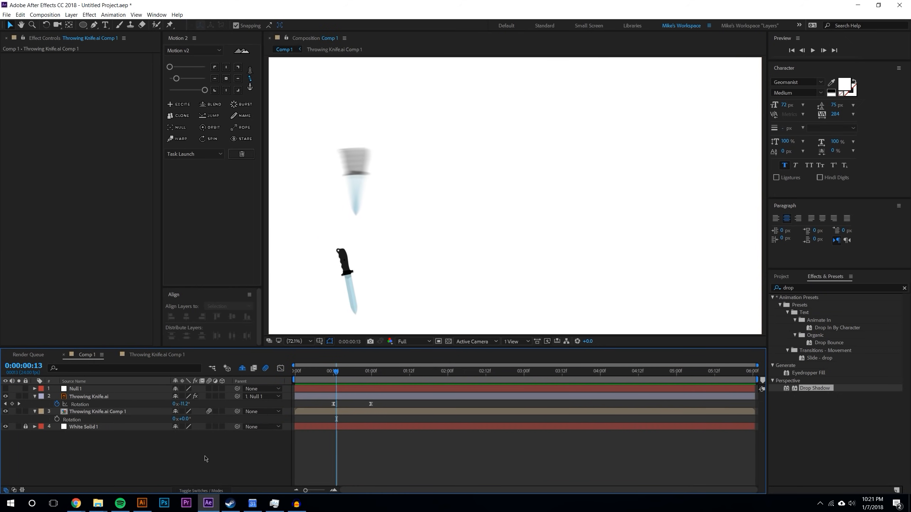
{"action": "mouse_move", "coordinate": [117, 455]}
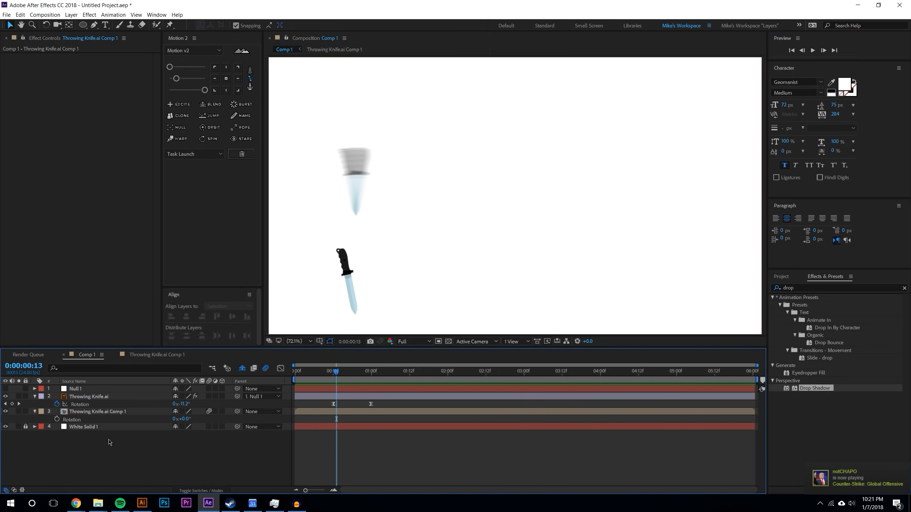
{"action": "mouse_move", "coordinate": [130, 454]}
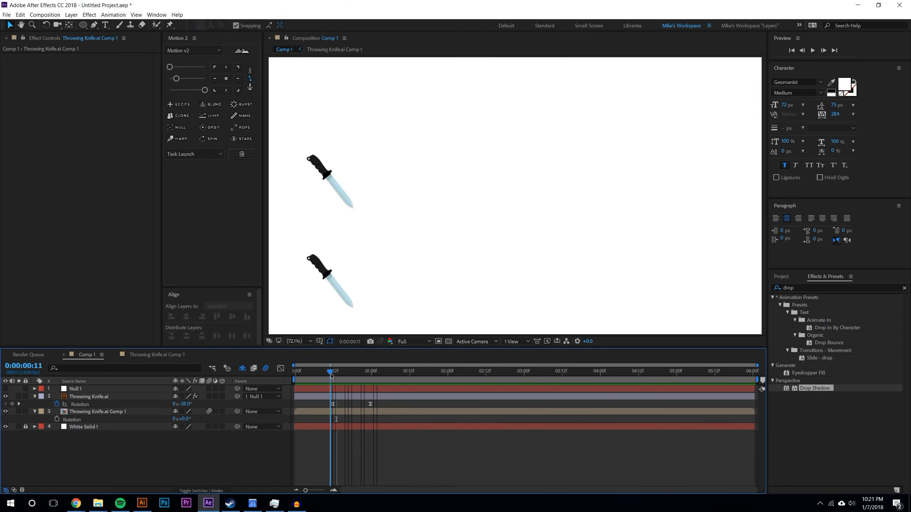
- Show Comp 1's Advanced settings (180° shutter, 12 samples) and move the dialog off the knives
{"action": "left_click", "coordinate": [45, 14]}
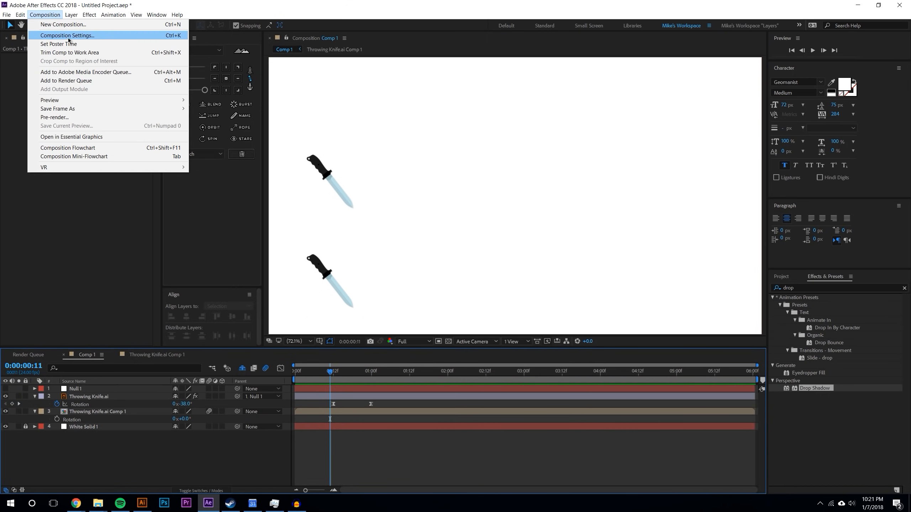
{"action": "left_click", "coordinate": [66, 35]}
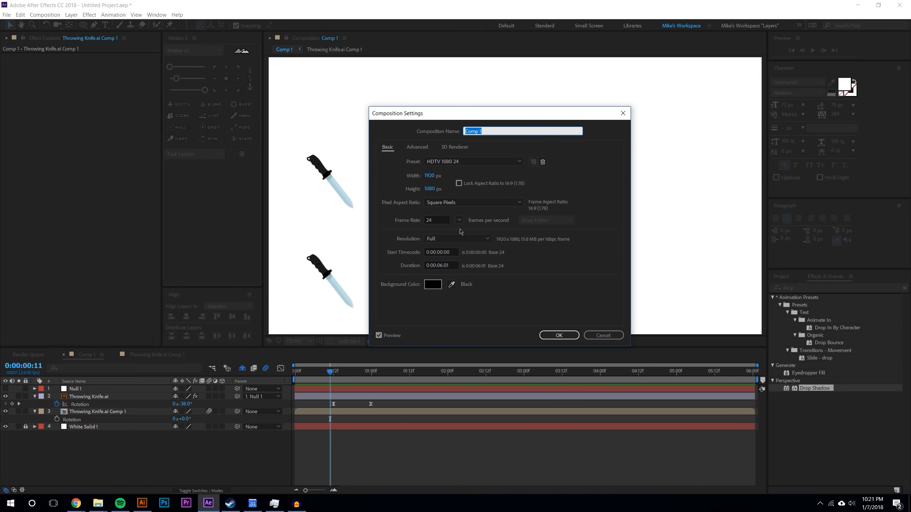
{"action": "mouse_move", "coordinate": [420, 213]}
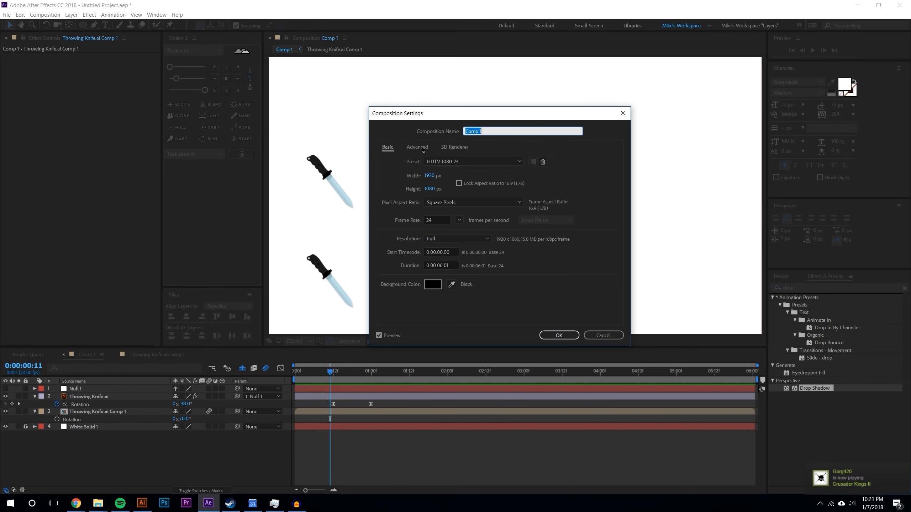
{"action": "mouse_move", "coordinate": [424, 148]}
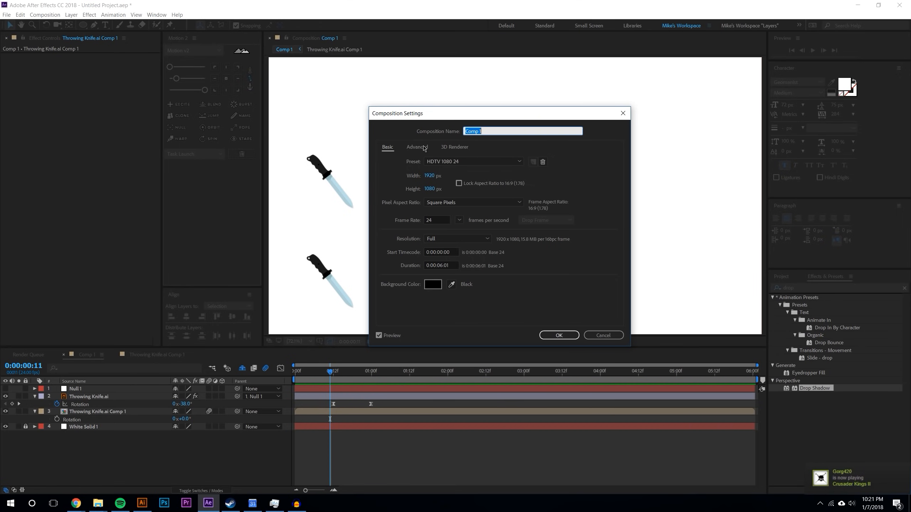
{"action": "left_click", "coordinate": [417, 147]}
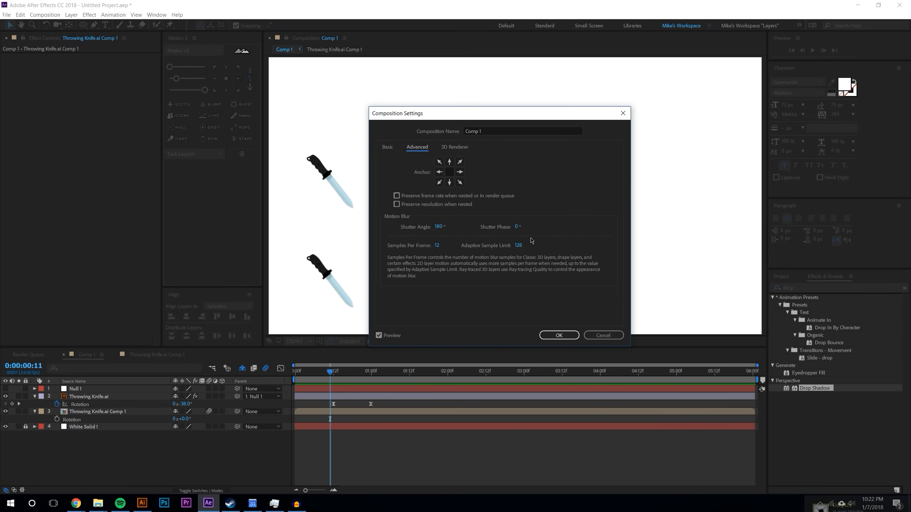
{"action": "mouse_move", "coordinate": [469, 227]}
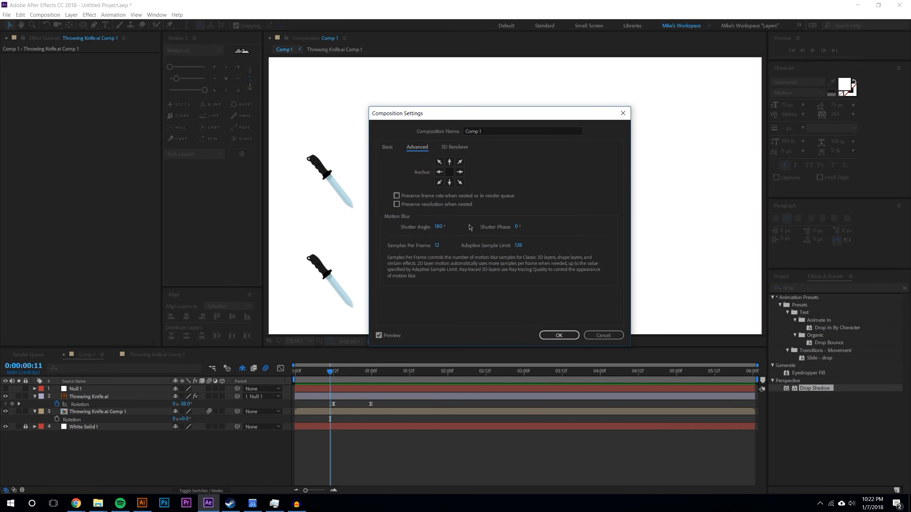
{"action": "mouse_move", "coordinate": [441, 242]}
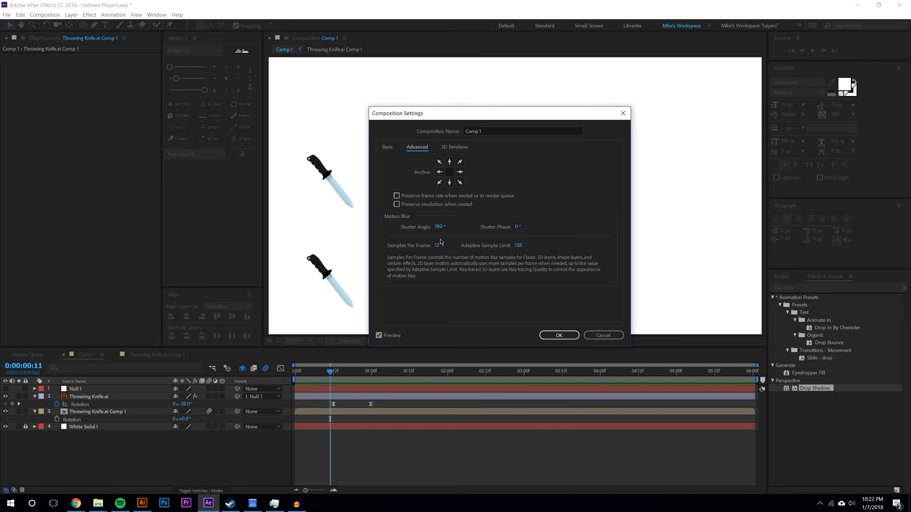
{"action": "mouse_move", "coordinate": [522, 263]}
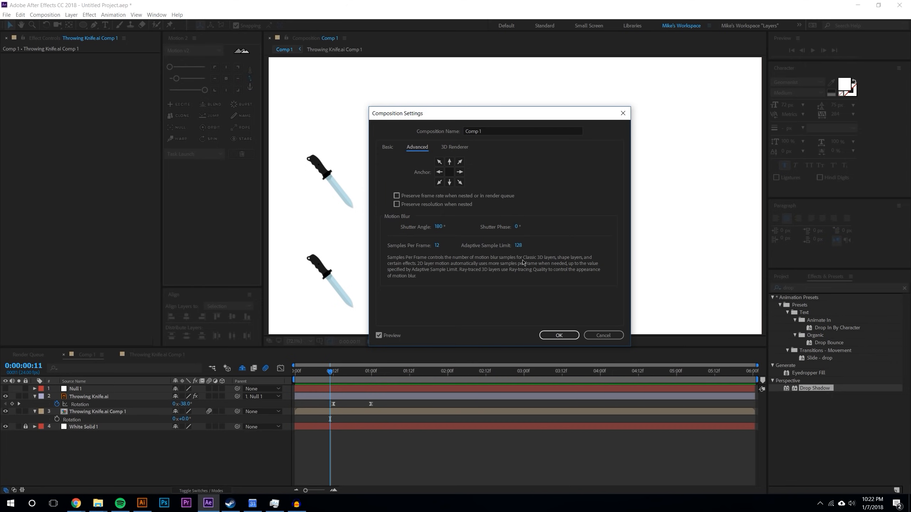
{"action": "mouse_move", "coordinate": [433, 253]}
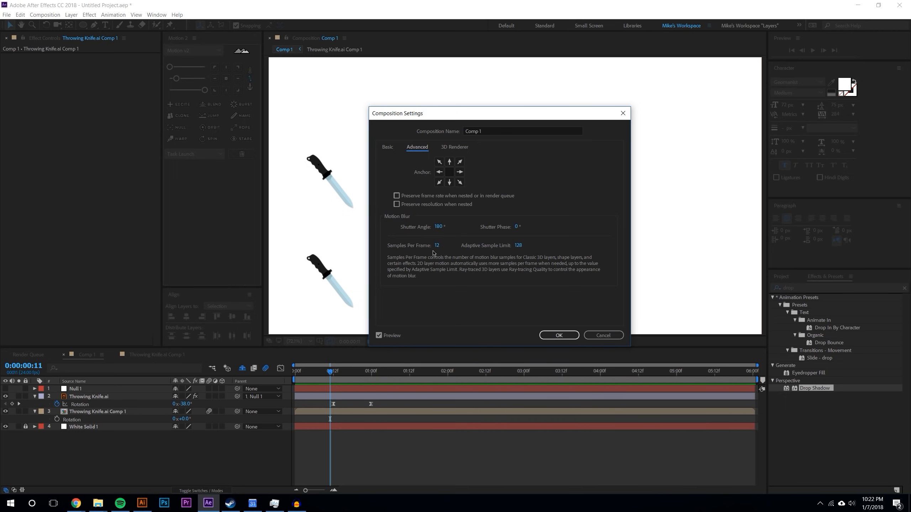
{"action": "mouse_move", "coordinate": [508, 250]}
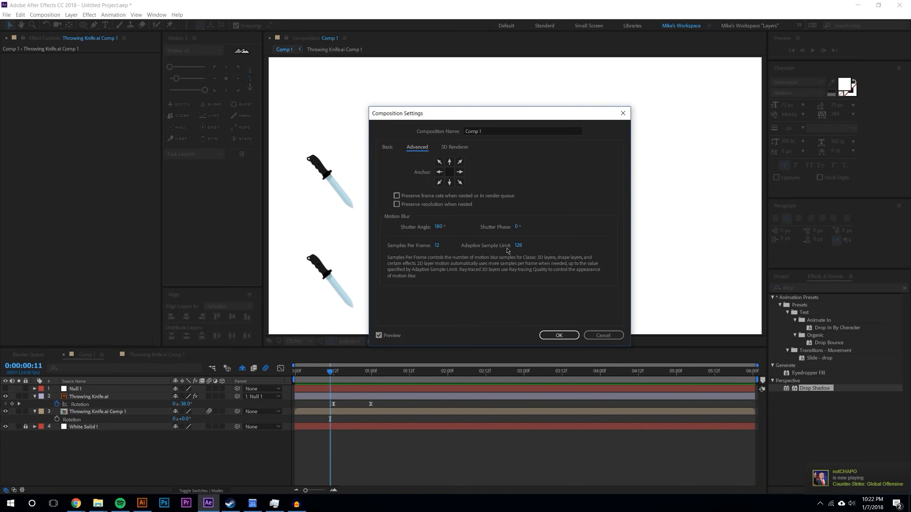
{"action": "mouse_move", "coordinate": [518, 119]}
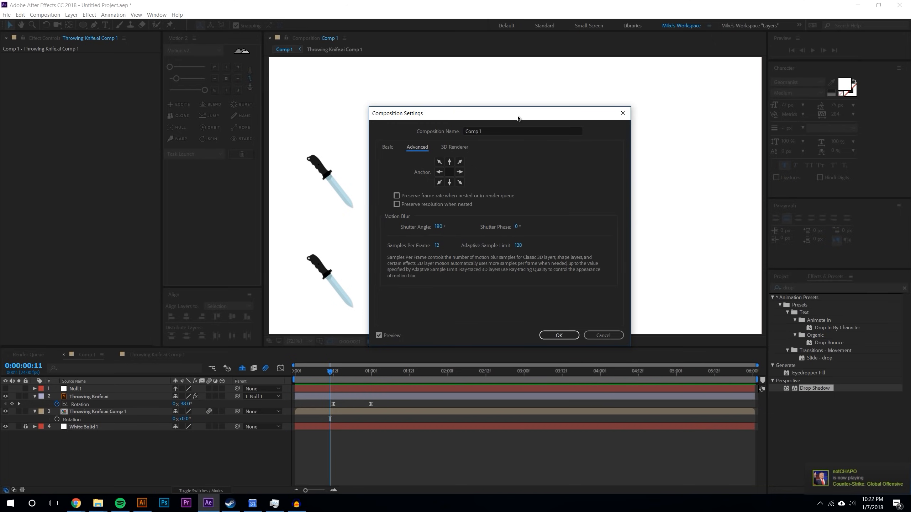
{"action": "left_click_drag", "start_coordinate": [517, 113], "coordinate": [405, 122]}
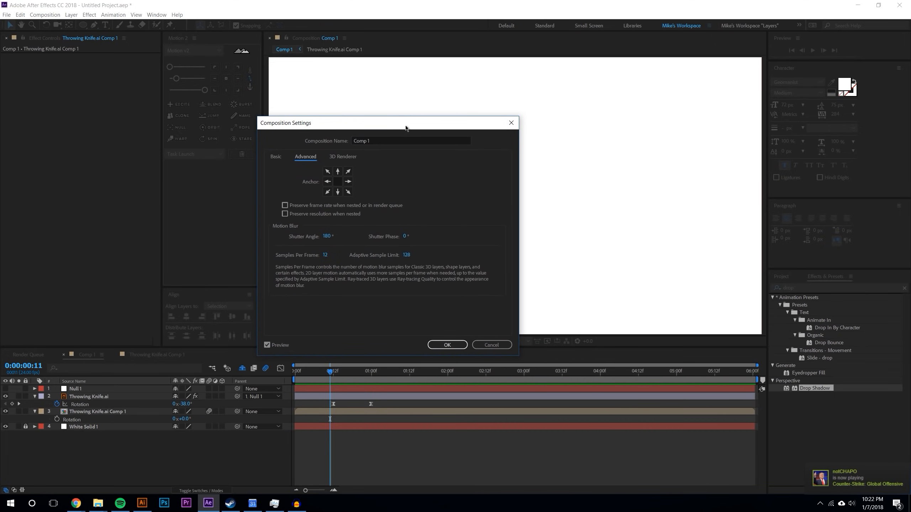
{"action": "left_click_drag", "start_coordinate": [406, 122], "coordinate": [412, 111]}
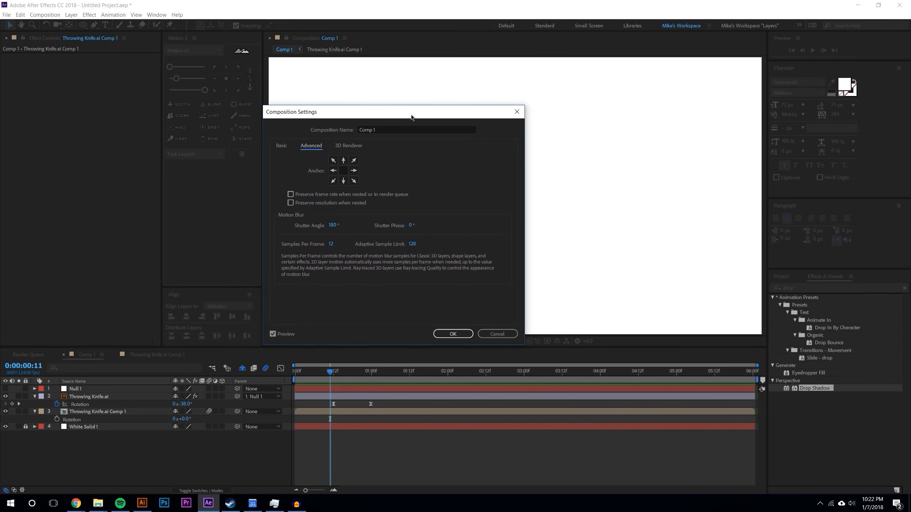
{"action": "mouse_move", "coordinate": [410, 125]}
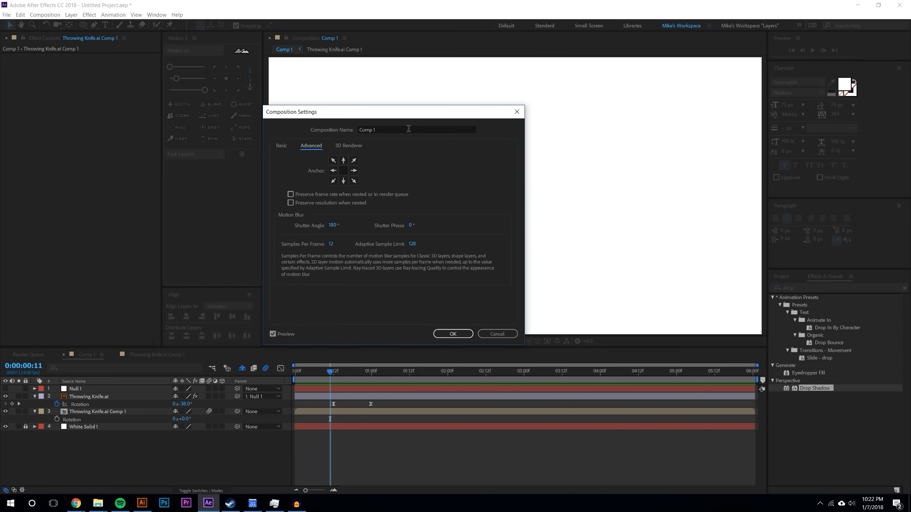
{"action": "mouse_move", "coordinate": [405, 126]}
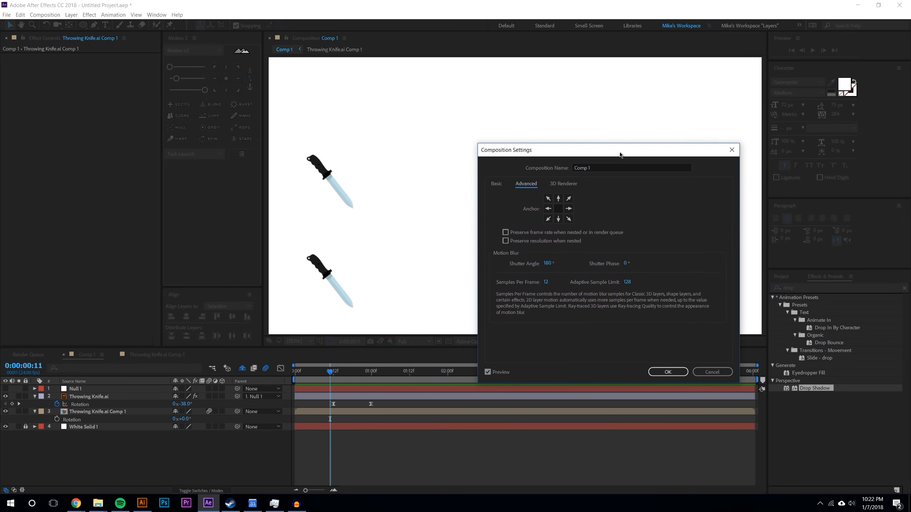
{"action": "mouse_move", "coordinate": [548, 255]}
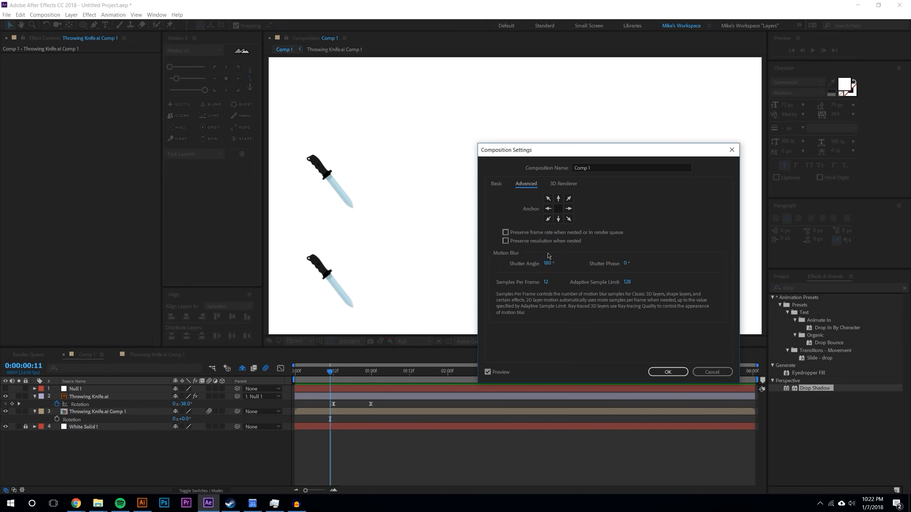
{"action": "mouse_move", "coordinate": [548, 291]}
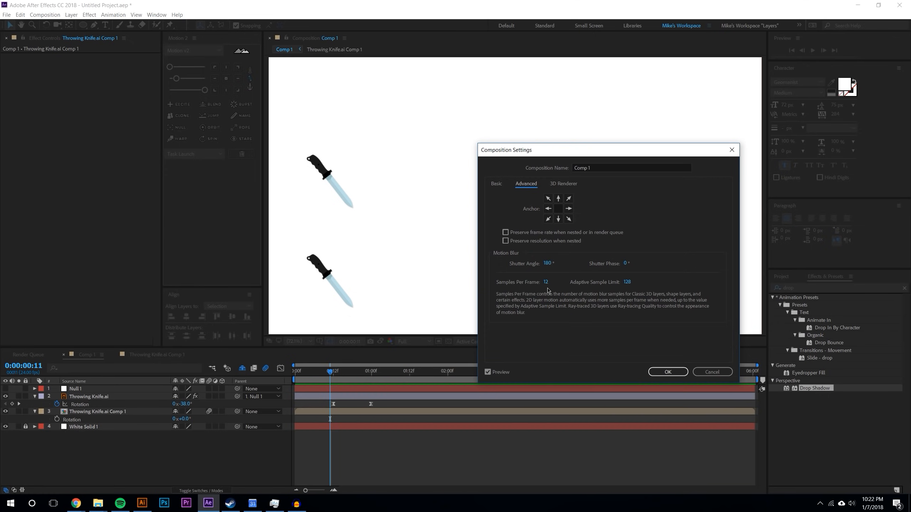
{"action": "mouse_move", "coordinate": [546, 212]}
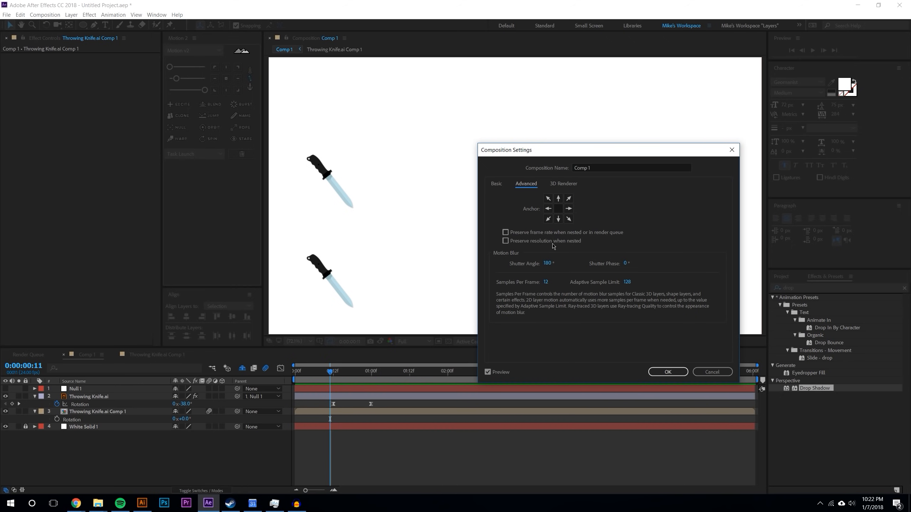
{"action": "mouse_move", "coordinate": [542, 252]}
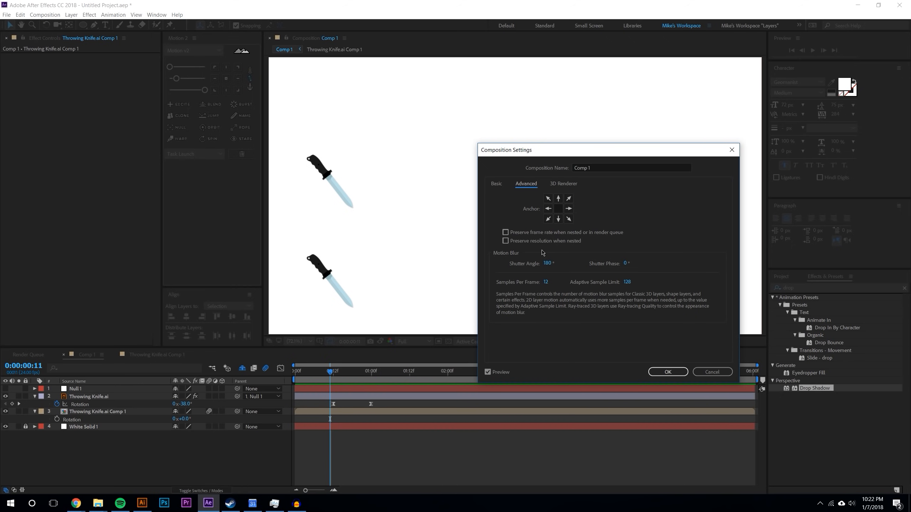
{"action": "mouse_move", "coordinate": [585, 224]}
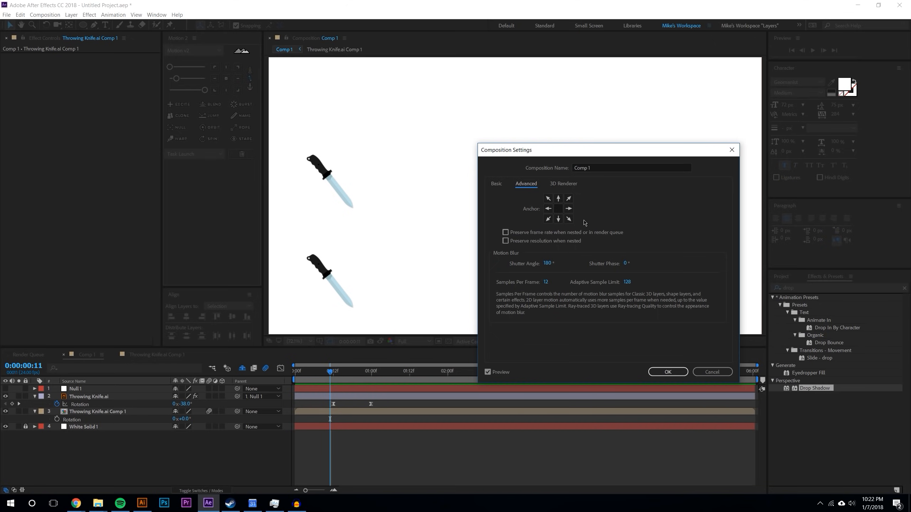
- Step to a later frame, then set Shutter Angle to 45° and apply it
{"action": "left_click", "coordinate": [667, 372]}
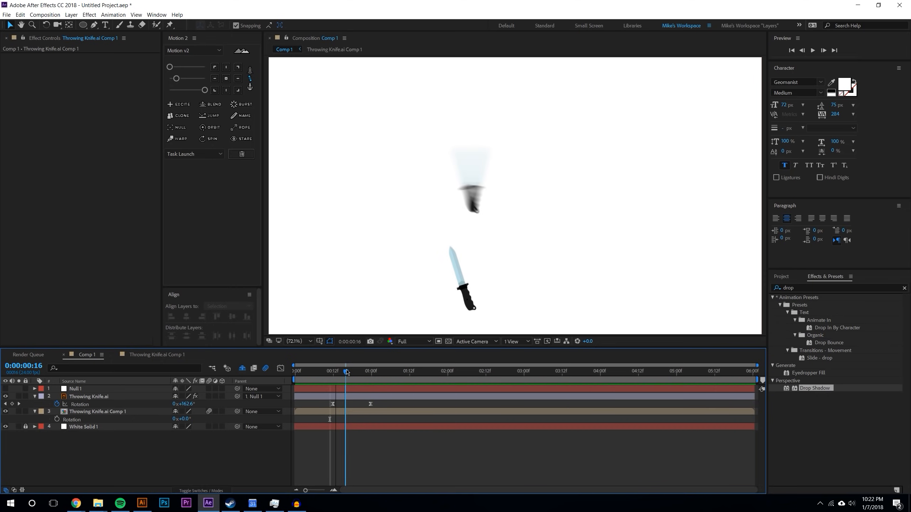
{"action": "left_click", "coordinate": [348, 371]}
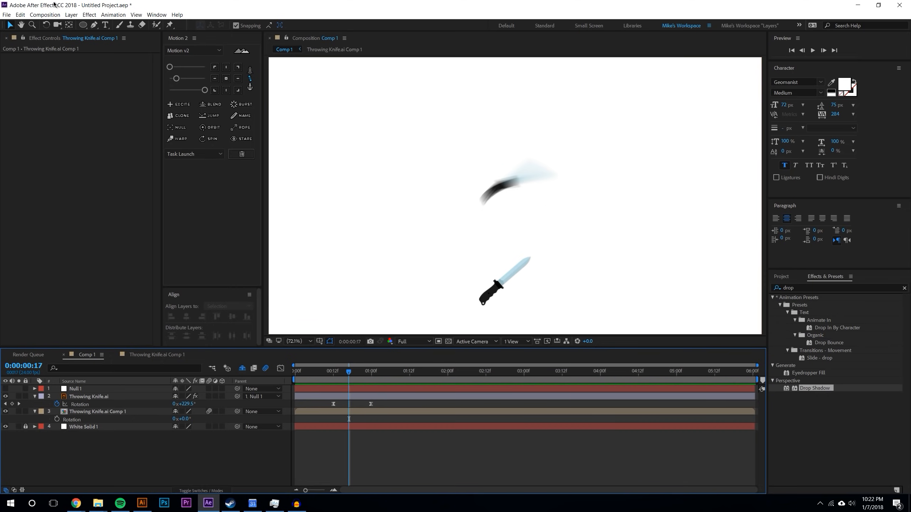
{"action": "left_click", "coordinate": [44, 14]}
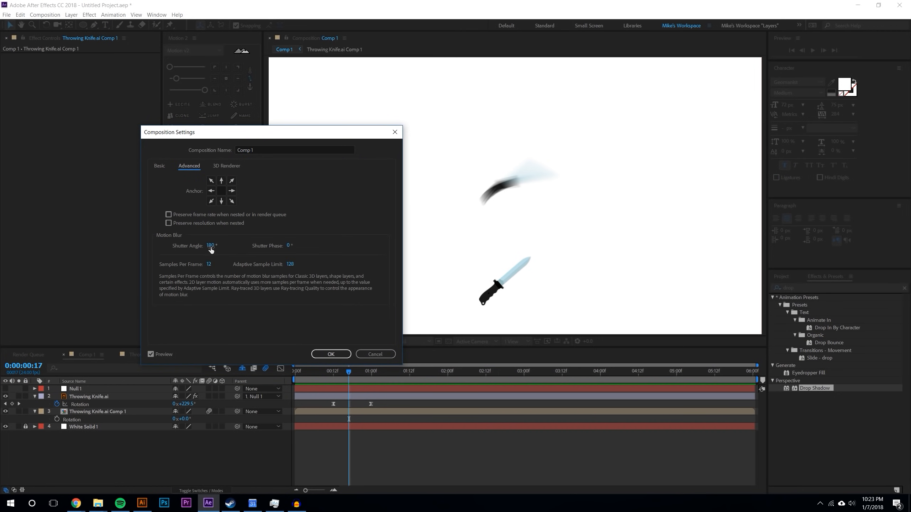
{"action": "type", "text": "45"}
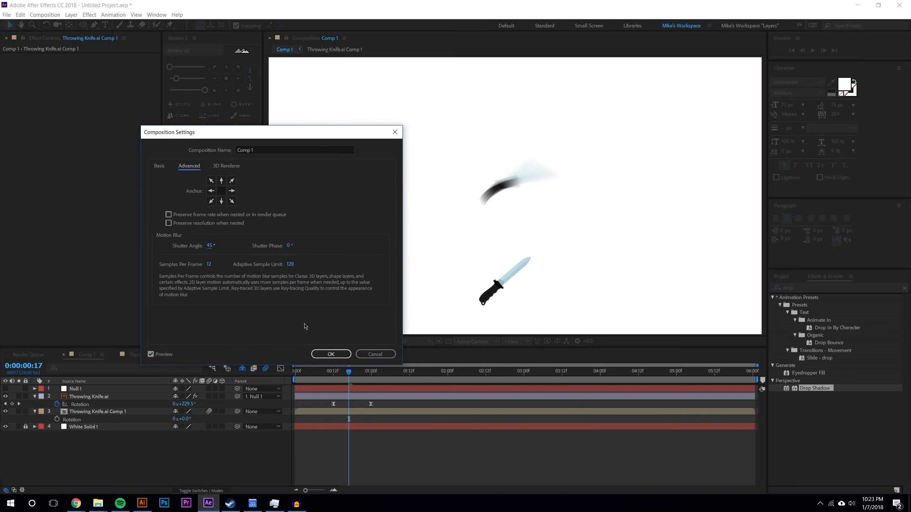
{"action": "mouse_move", "coordinate": [312, 317]}
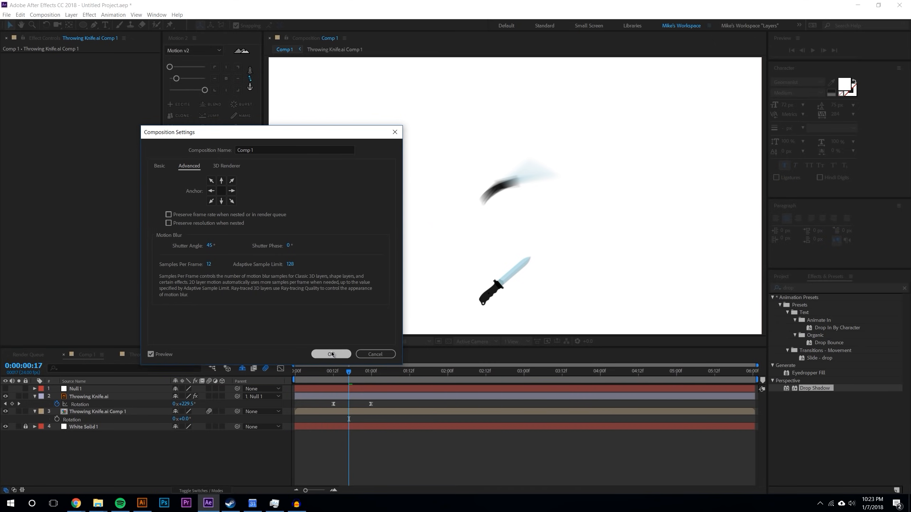
{"action": "left_click", "coordinate": [330, 354]}
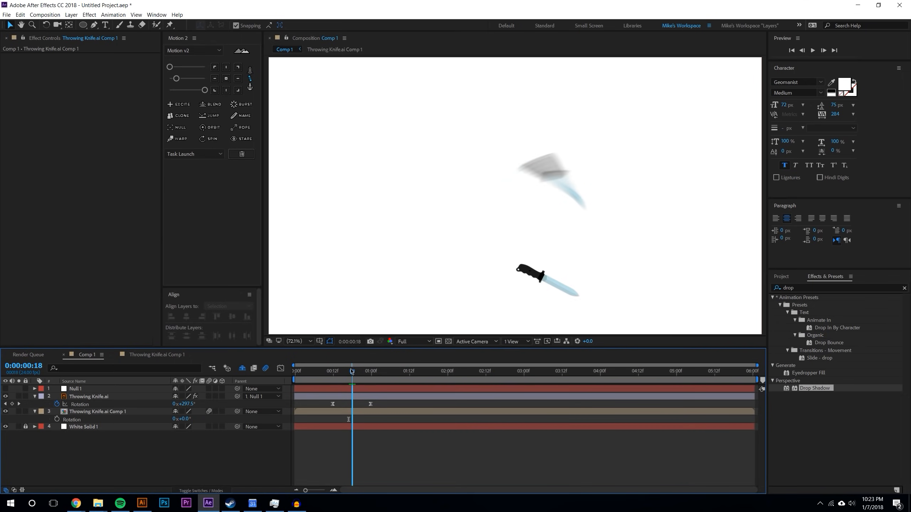
- Reopen Composition Settings to check the 45° shutter angle, then close it
{"action": "left_click", "coordinate": [44, 15]}
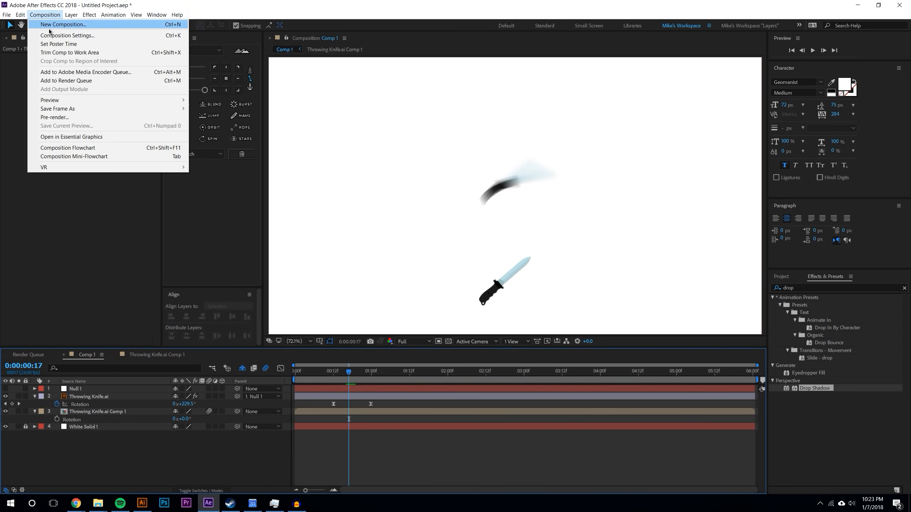
{"action": "left_click", "coordinate": [68, 35]}
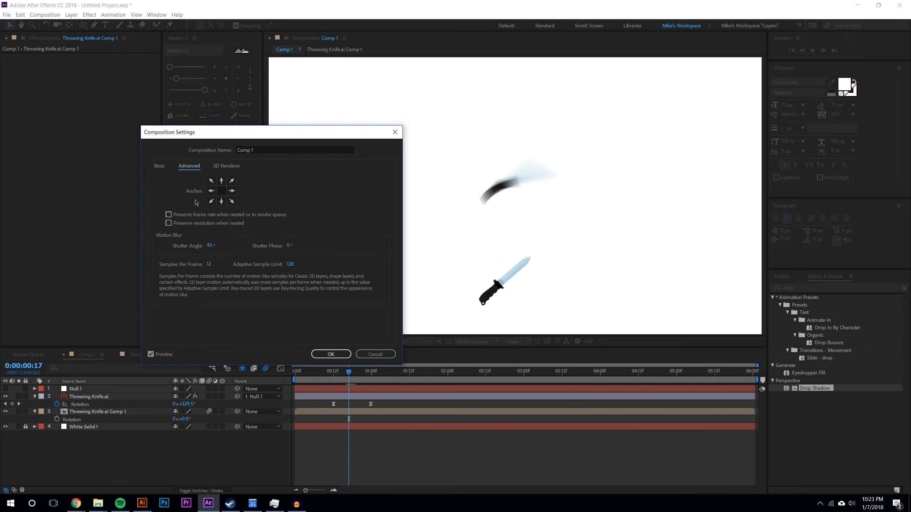
{"action": "left_click", "coordinate": [297, 246]}
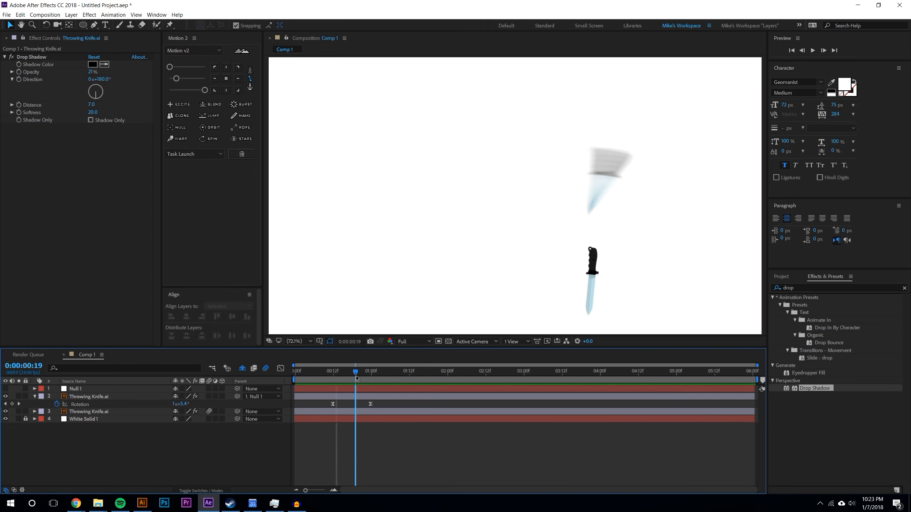
- Review Comp 1's Advanced motion blur options in Composition Settings and confirm with OK
{"action": "left_click", "coordinate": [45, 14]}
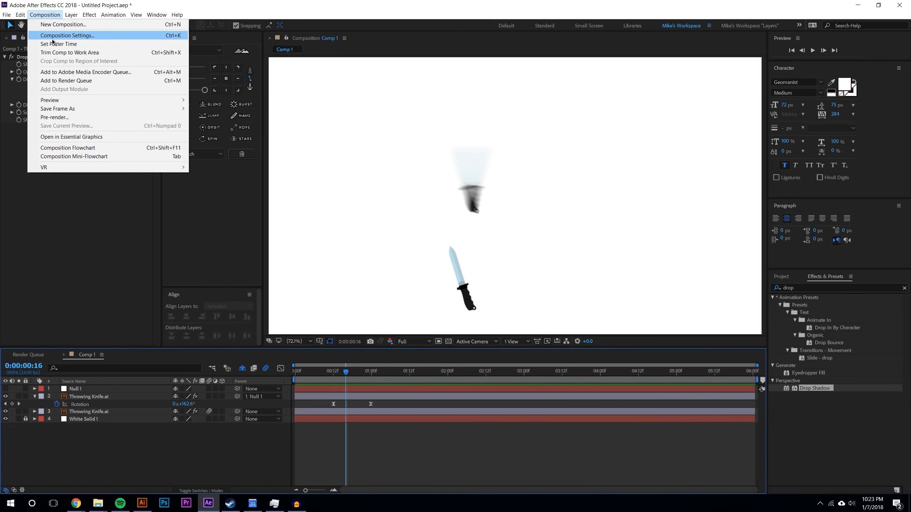
{"action": "left_click", "coordinate": [66, 35]}
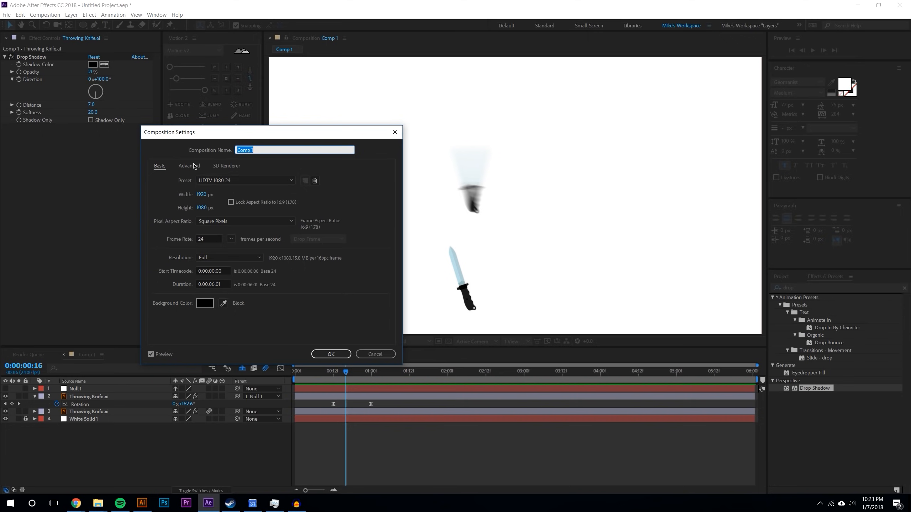
{"action": "left_click", "coordinate": [188, 166]}
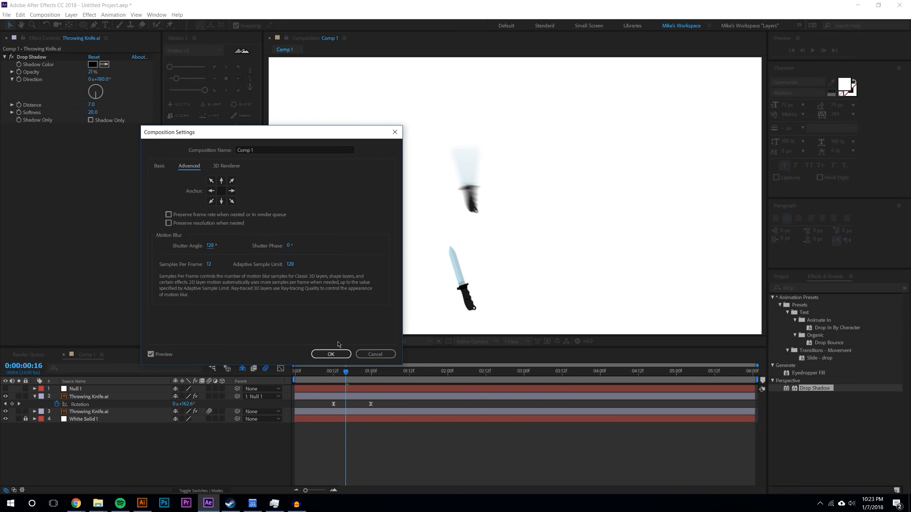
{"action": "left_click", "coordinate": [331, 354]}
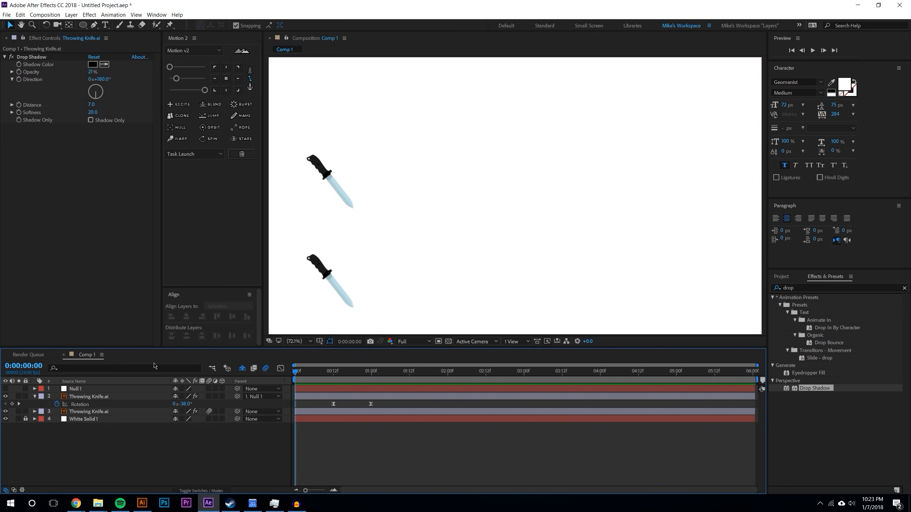
{"action": "mouse_move", "coordinate": [352, 377]}
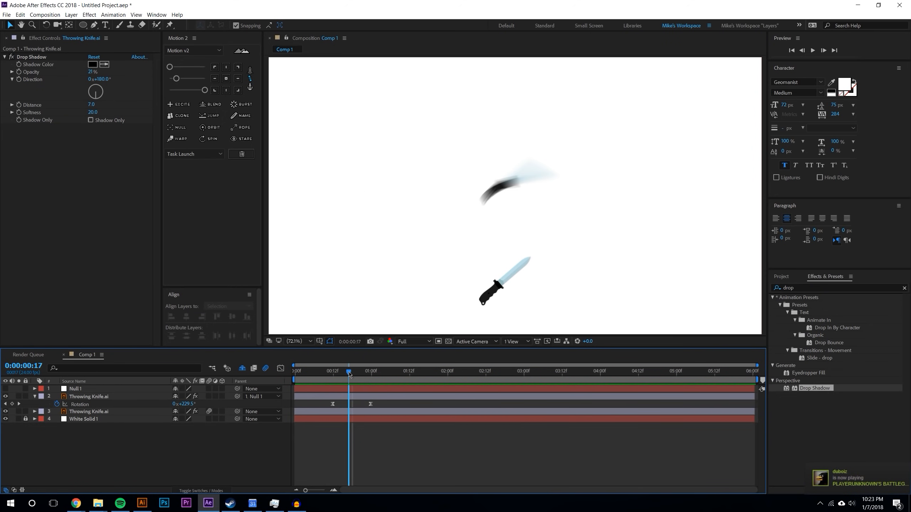
{"action": "mouse_move", "coordinate": [349, 372]}
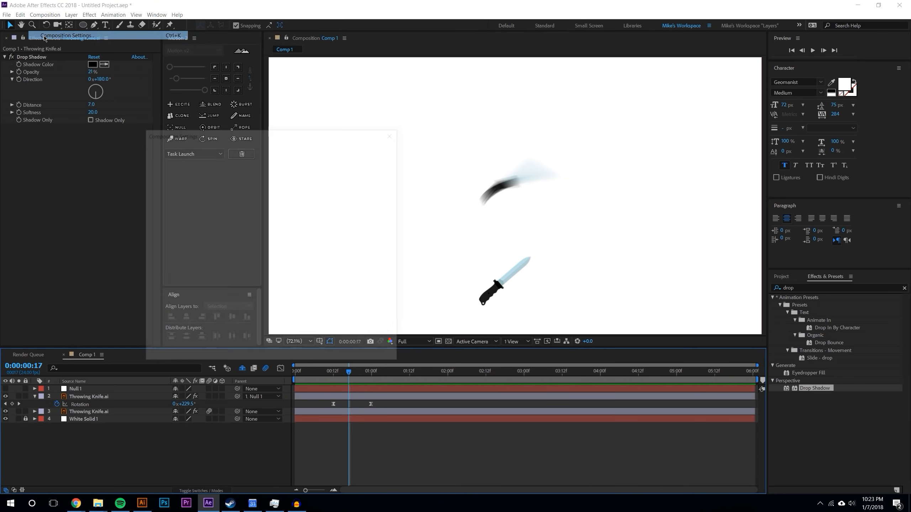
- On the Advanced tab, scrub Shutter Angle down to compare short blurs
{"action": "left_click", "coordinate": [65, 36]}
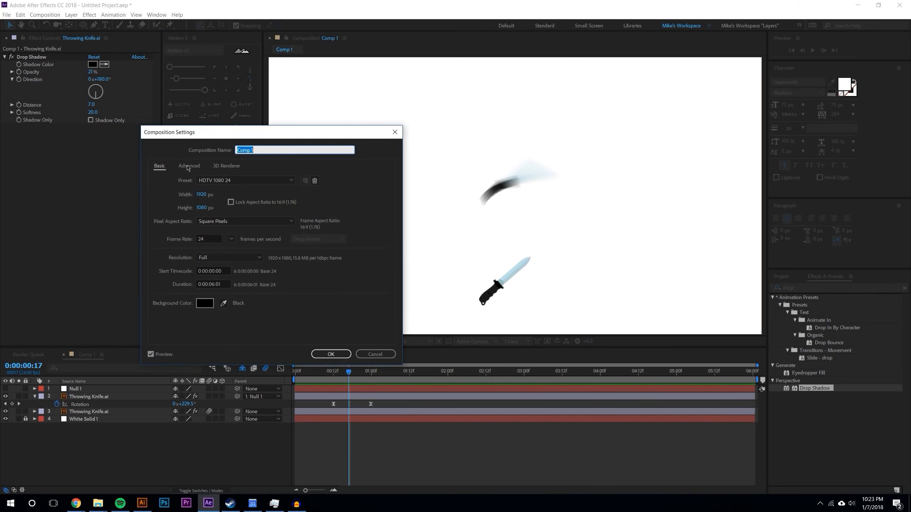
{"action": "left_click", "coordinate": [188, 167]}
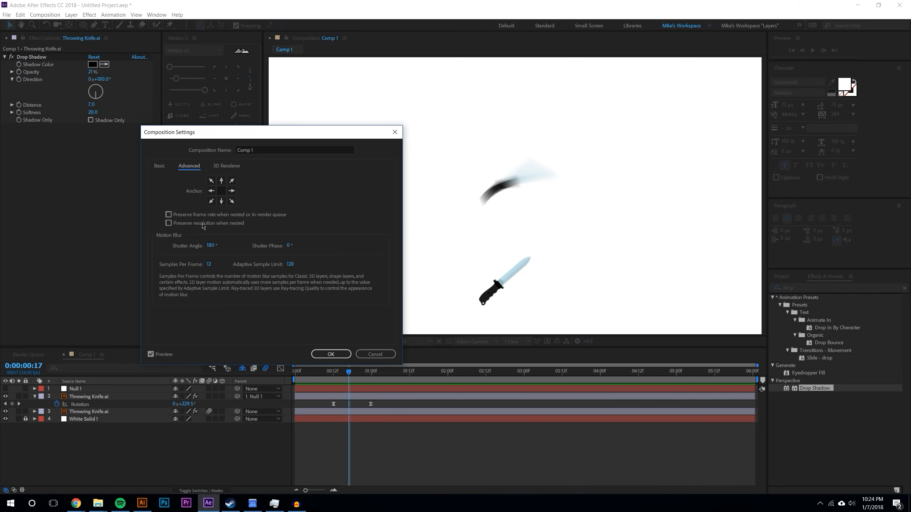
{"action": "mouse_move", "coordinate": [290, 324]}
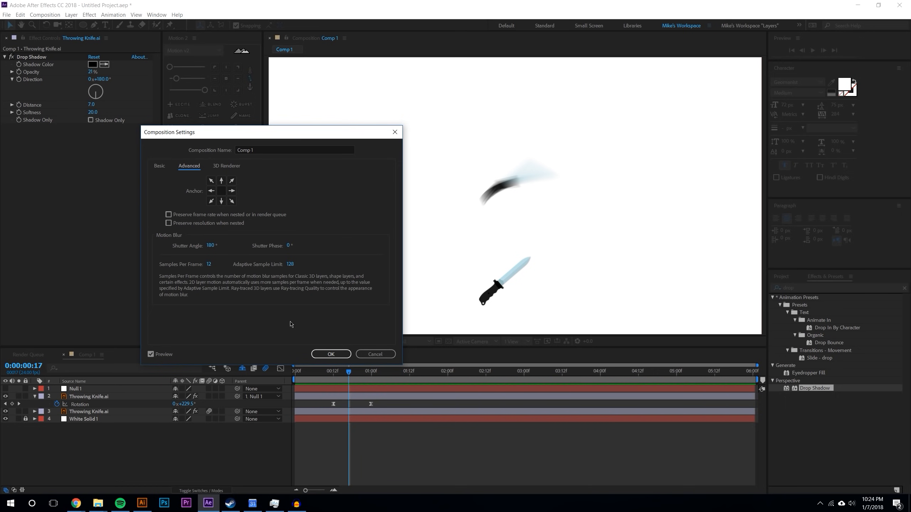
{"action": "mouse_move", "coordinate": [264, 127]}
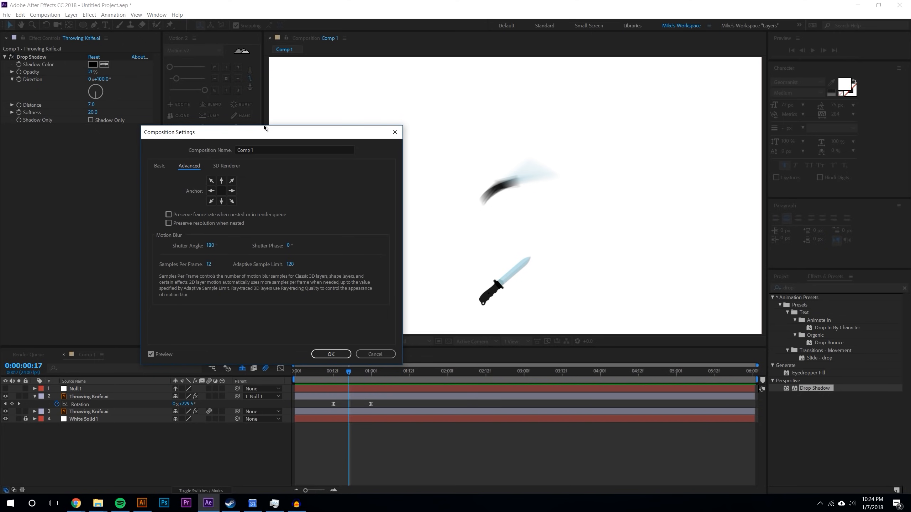
{"action": "mouse_move", "coordinate": [249, 235]}
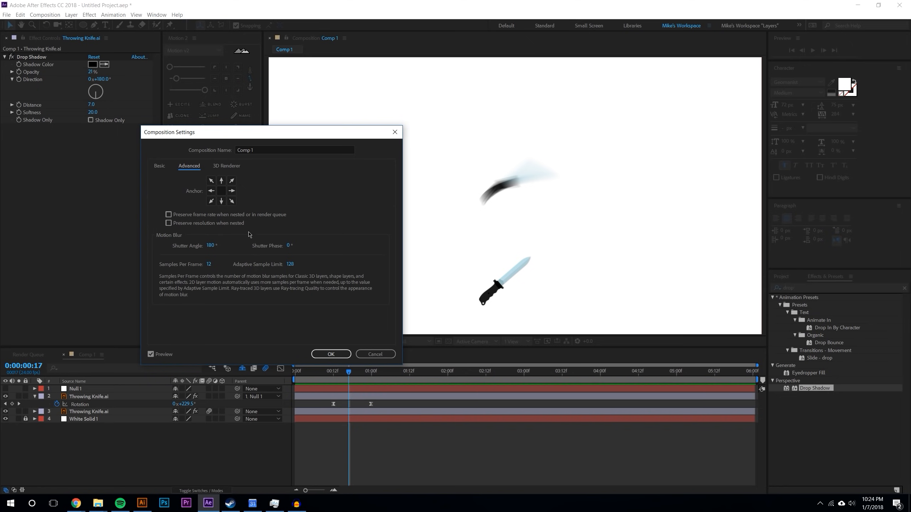
{"action": "mouse_move", "coordinate": [248, 236]}
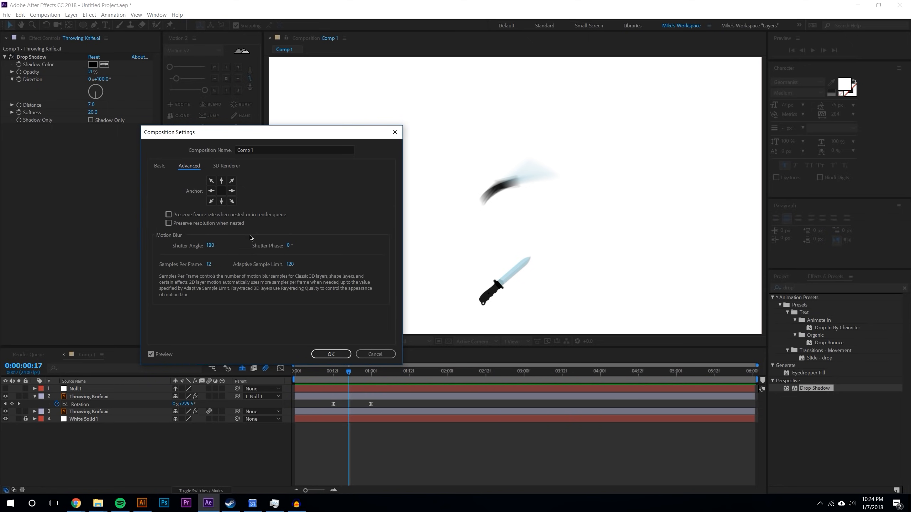
{"action": "mouse_move", "coordinate": [212, 262]}
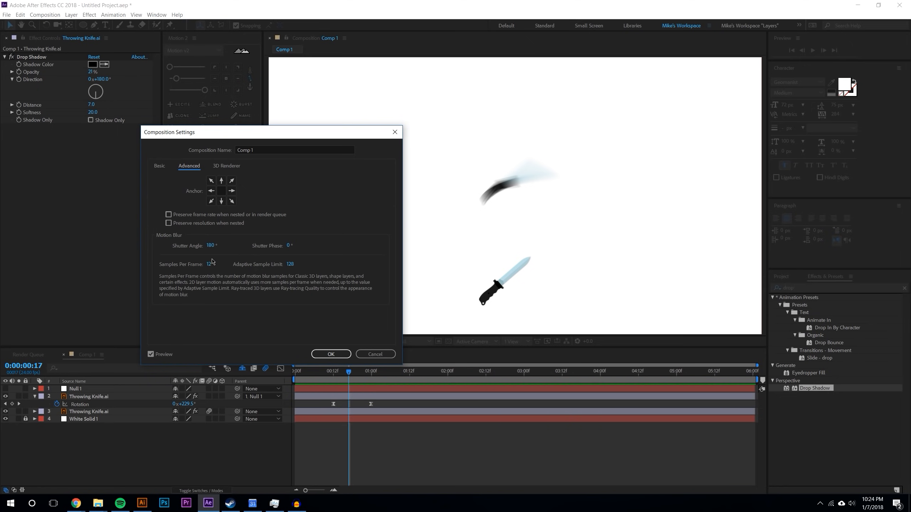
{"action": "mouse_move", "coordinate": [312, 268]}
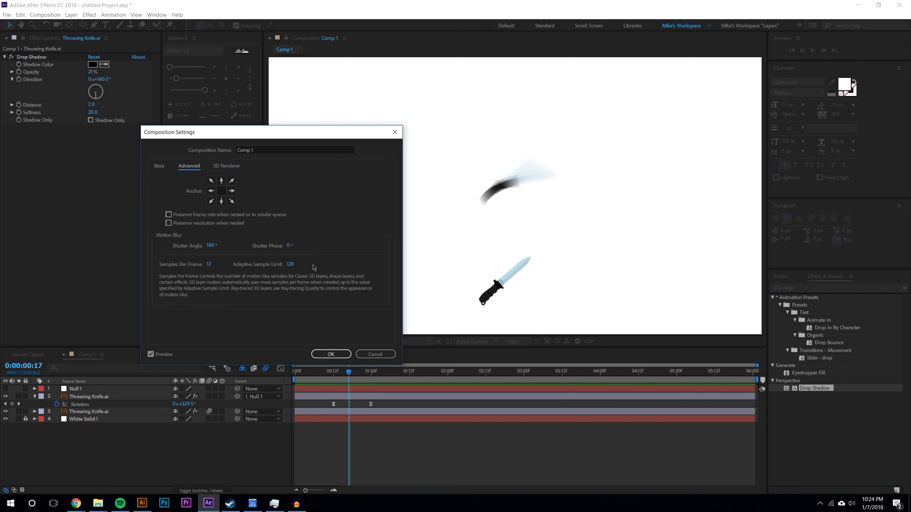
{"action": "mouse_move", "coordinate": [223, 265]}
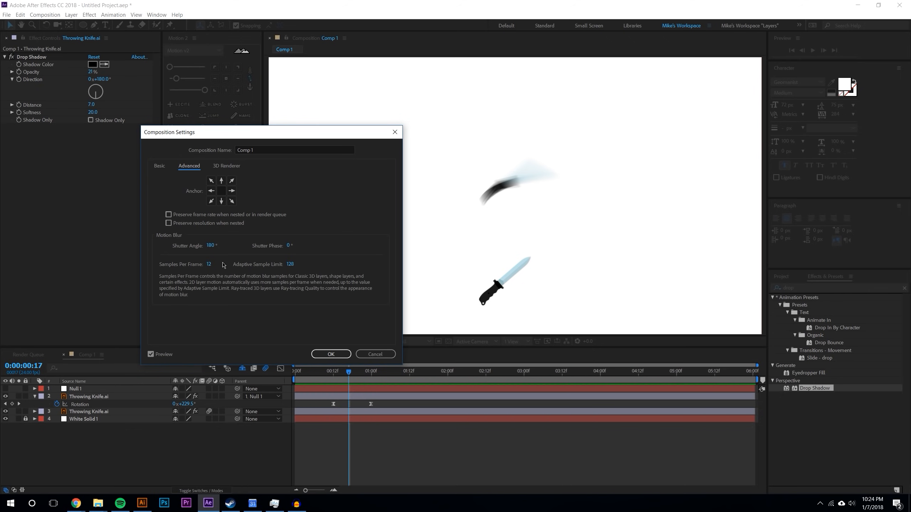
{"action": "mouse_move", "coordinate": [195, 258]}
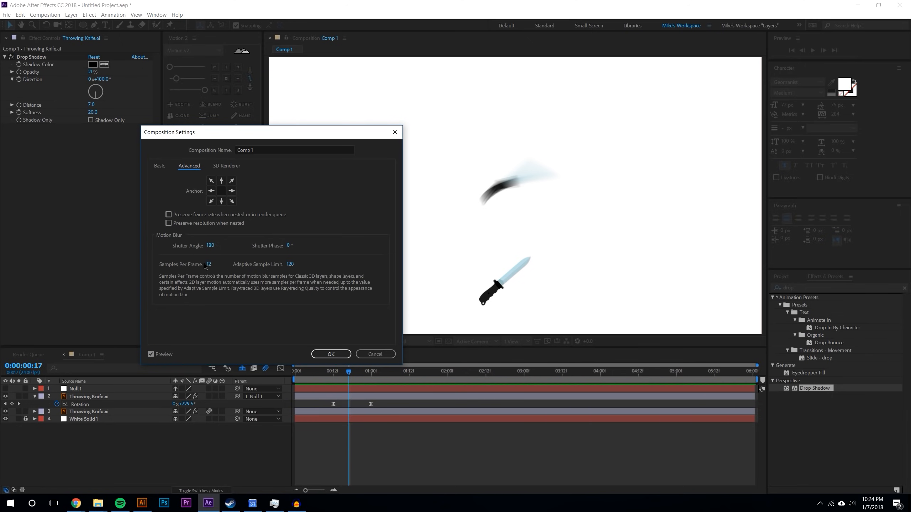
{"action": "mouse_move", "coordinate": [213, 250]}
{"action": "type", "text": "90"}
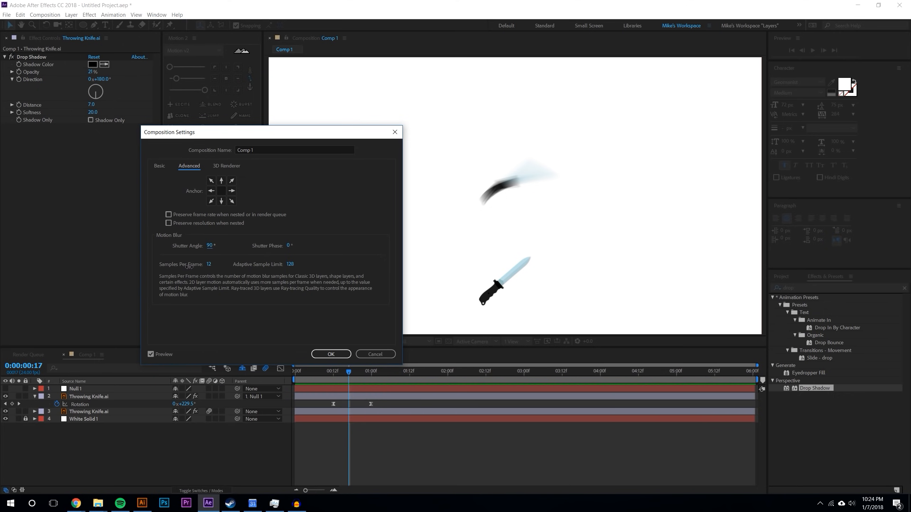
{"action": "left_click_drag", "start_coordinate": [210, 245], "coordinate": [209, 245]}
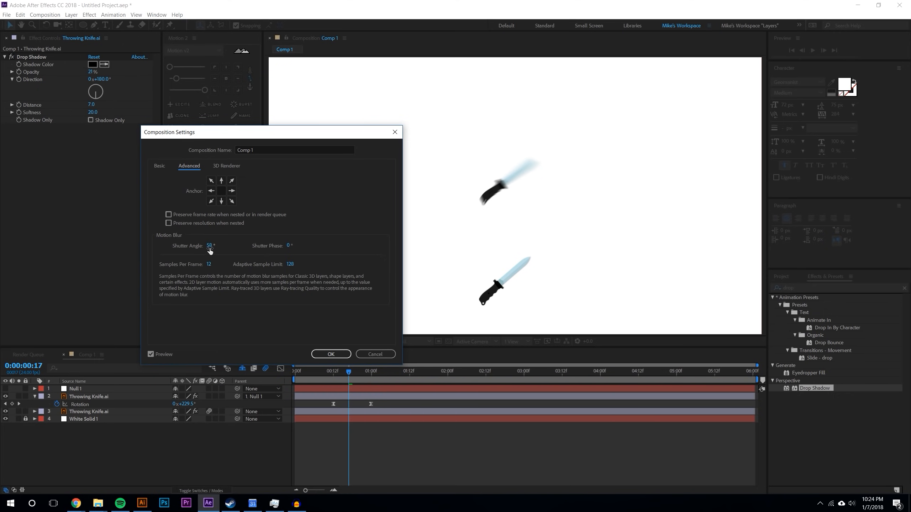
{"action": "left_click", "coordinate": [217, 246]}
{"action": "type", "text": "45"}
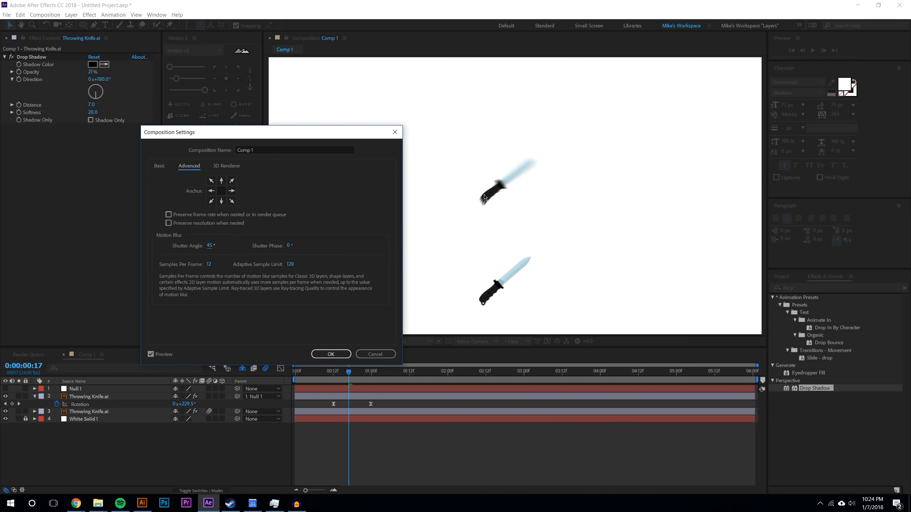
{"action": "mouse_move", "coordinate": [474, 231]}
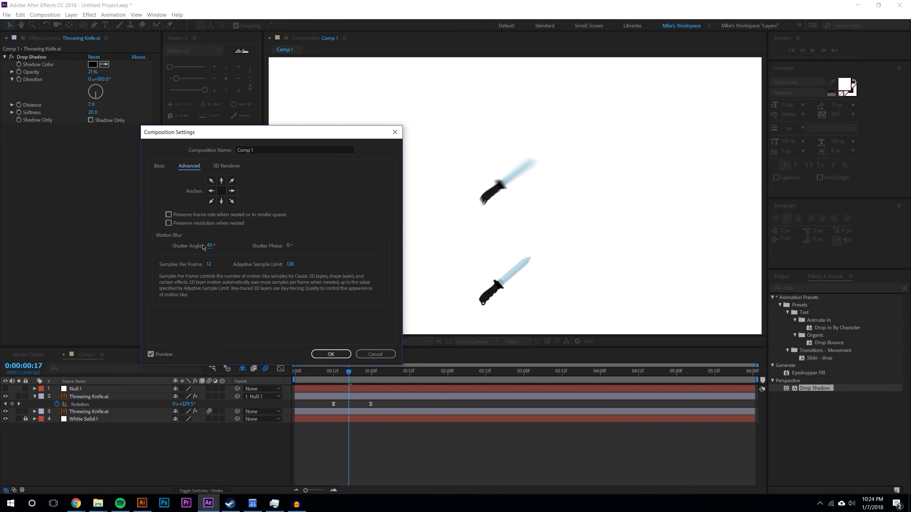
{"action": "mouse_move", "coordinate": [330, 241]}
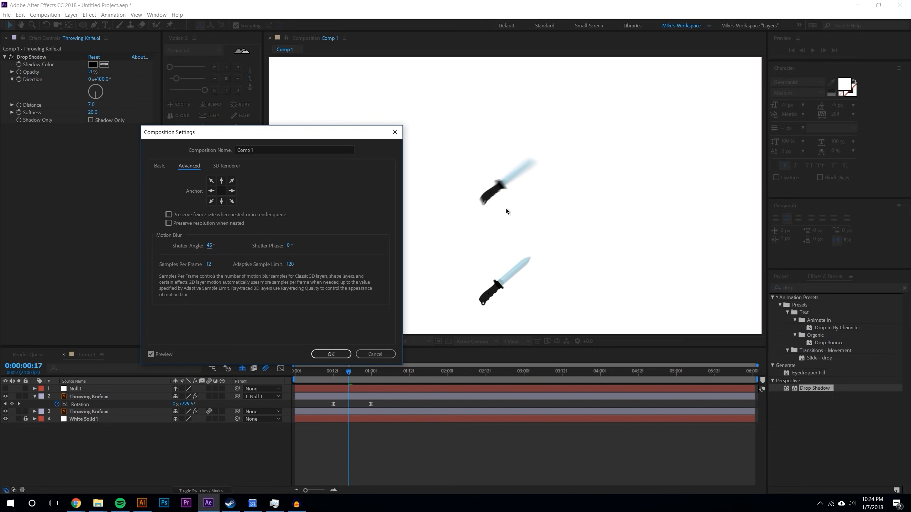
{"action": "mouse_move", "coordinate": [497, 177]}
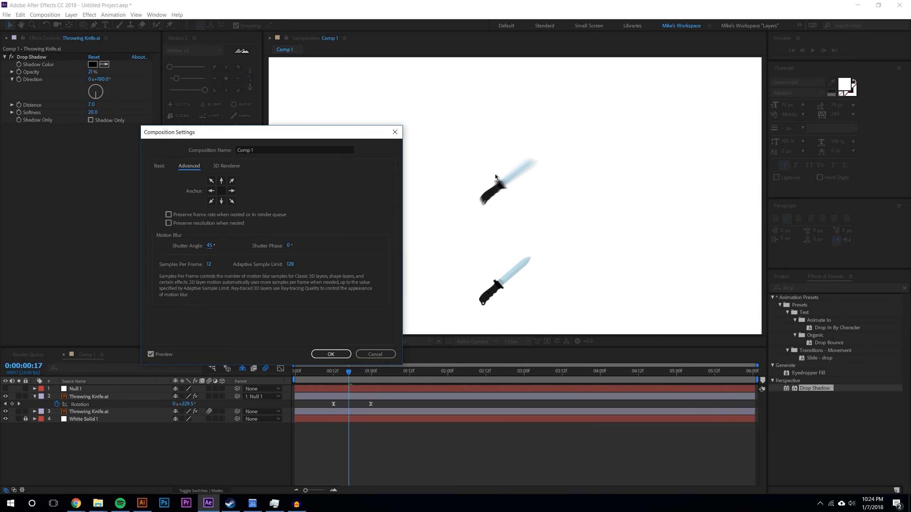
{"action": "mouse_move", "coordinate": [416, 221]}
{"action": "type", "text": "180"}
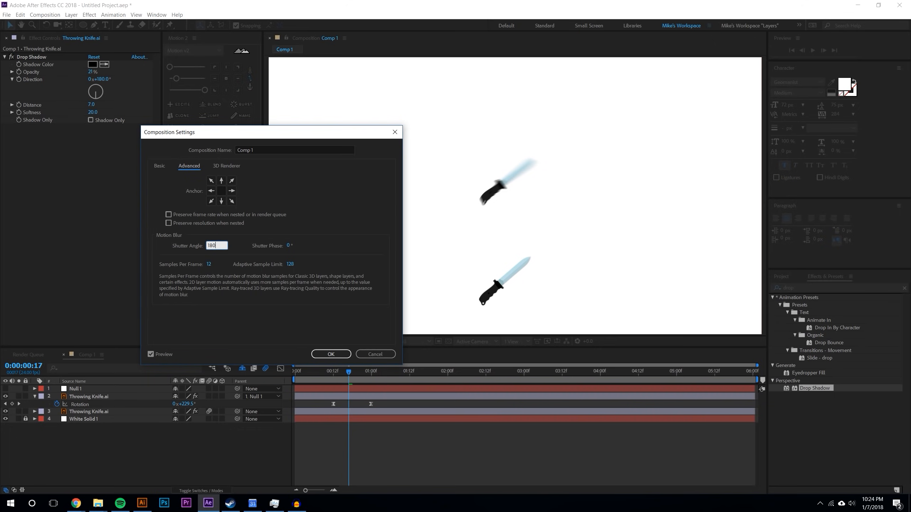
- Apply a wide 378° shutter angle and scrub the throw to preview the smeared blur
{"action": "left_click", "coordinate": [45, 15]}
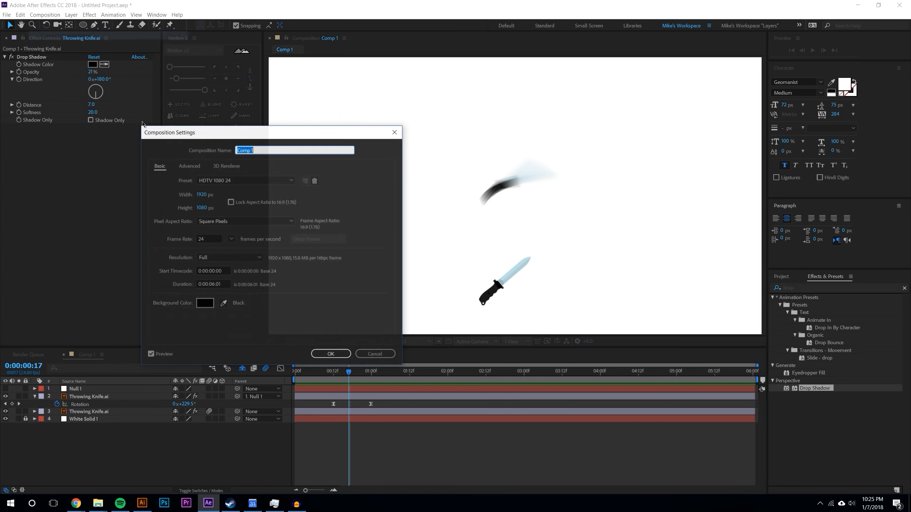
{"action": "left_click", "coordinate": [189, 166]}
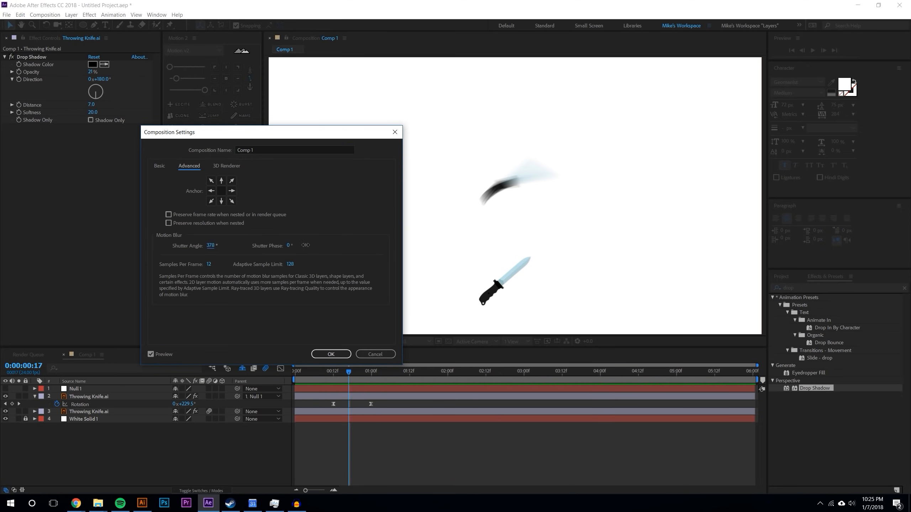
{"action": "left_click", "coordinate": [330, 354]}
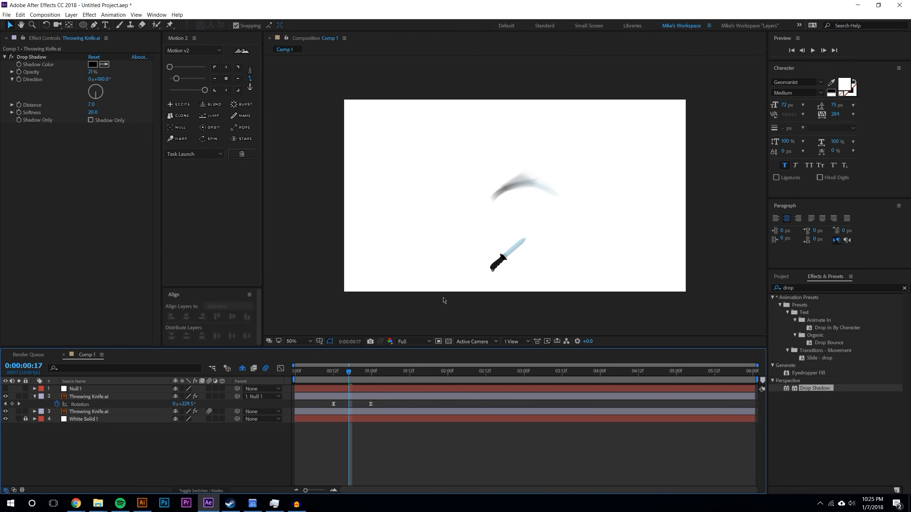
{"action": "left_click", "coordinate": [812, 50]}
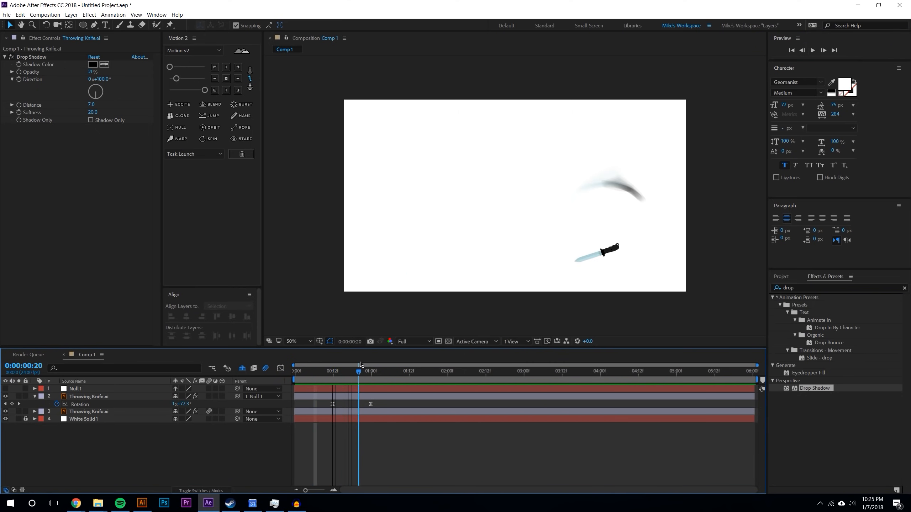
{"action": "left_click_drag", "start_coordinate": [358, 365], "coordinate": [334, 365]}
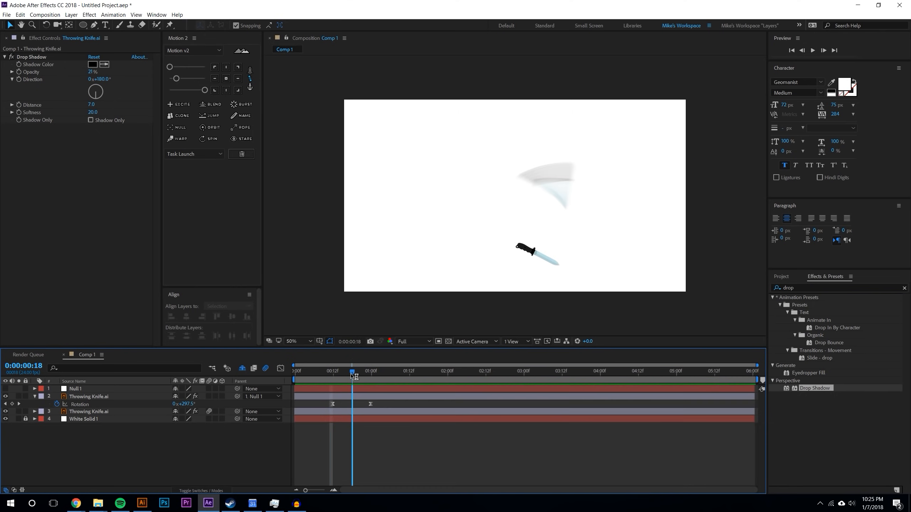
{"action": "left_click", "coordinate": [45, 15]}
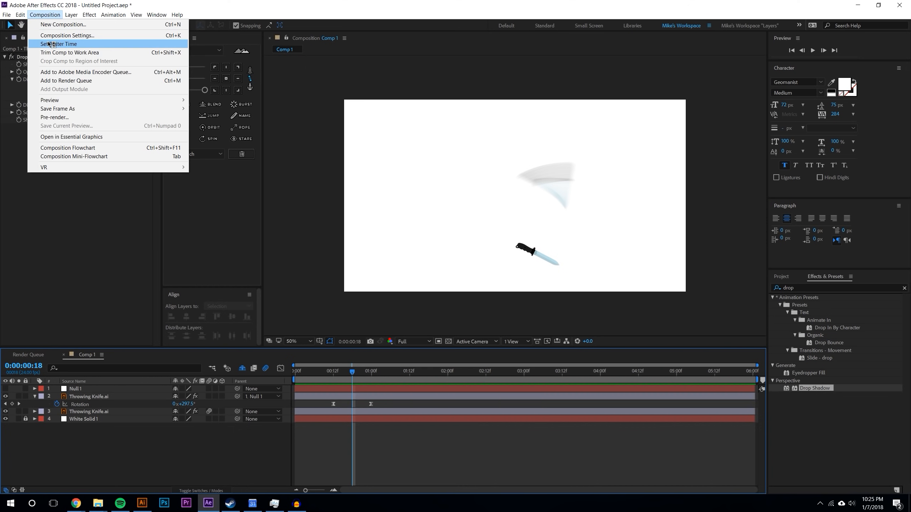
- Apply a higher, then lower Samples Per Frame, ending at 2 samples, and open the shape tools
{"action": "left_click", "coordinate": [67, 35]}
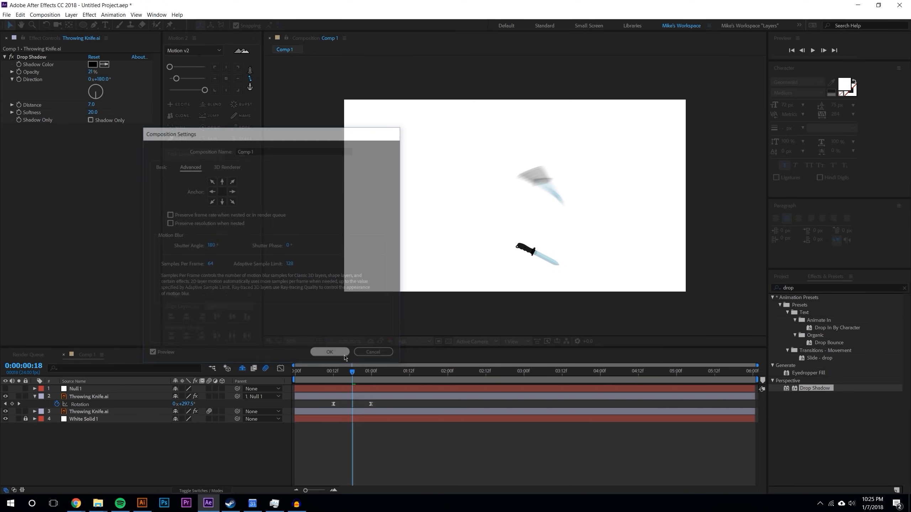
{"action": "left_click", "coordinate": [330, 352]}
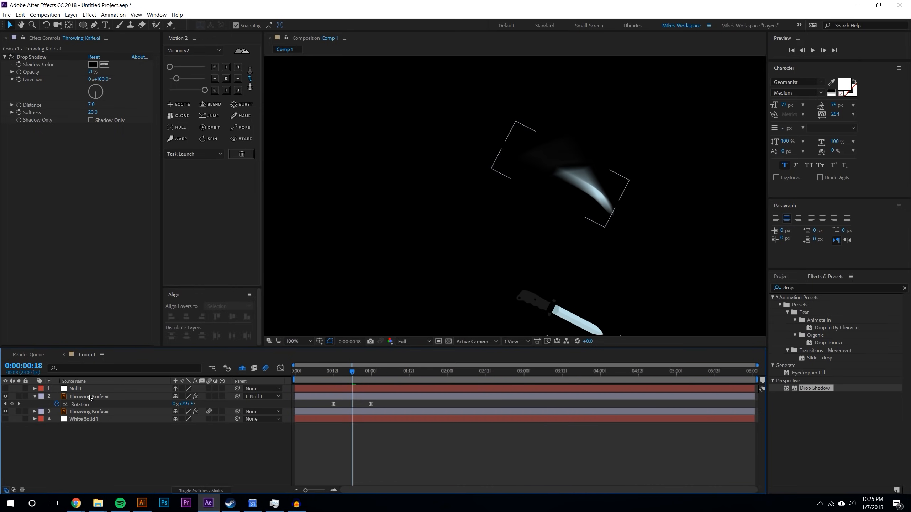
{"action": "left_click", "coordinate": [45, 15]}
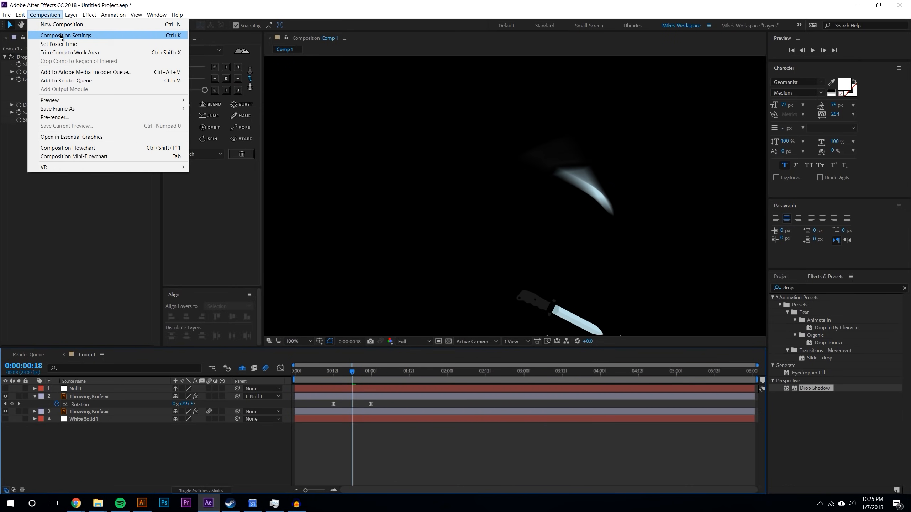
{"action": "left_click", "coordinate": [67, 36]}
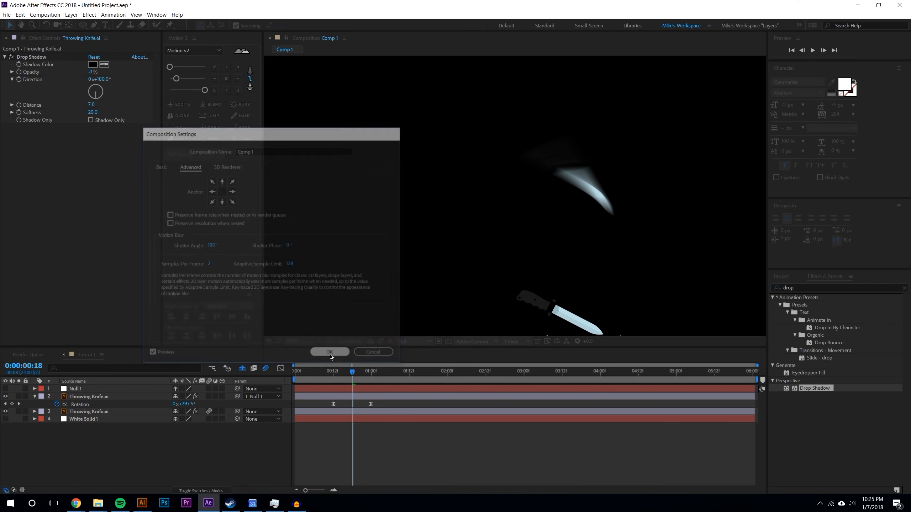
{"action": "left_click", "coordinate": [329, 352]}
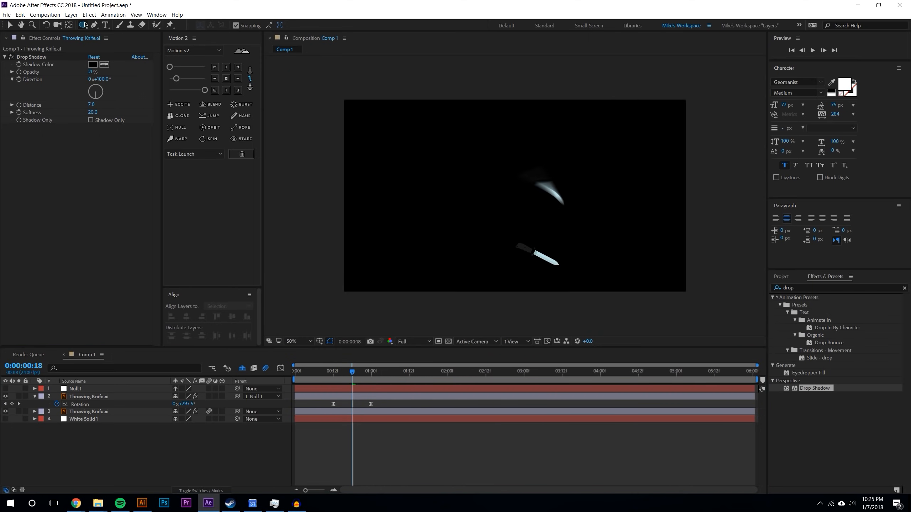
{"action": "left_click", "coordinate": [83, 25]}
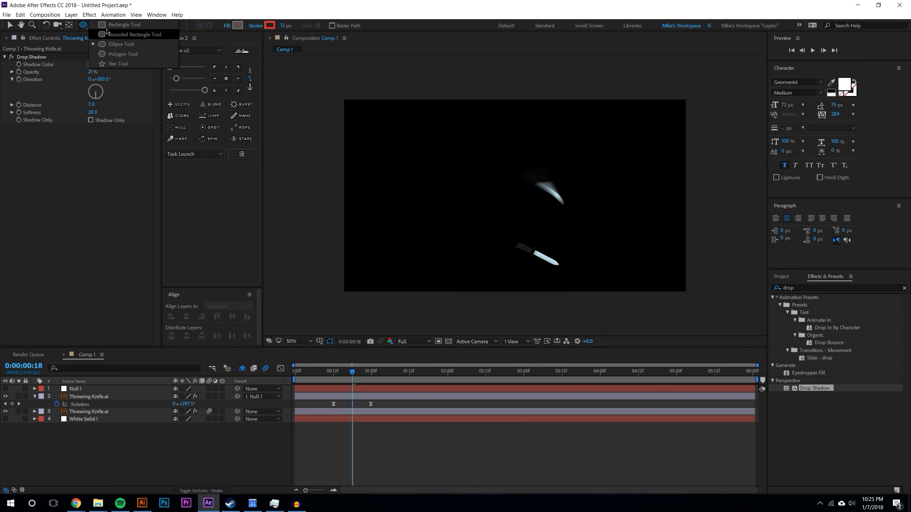
- Draw a tall rectangle, give it a solid white fill, and enable its motion blur
{"action": "left_click_drag", "start_coordinate": [402, 135], "coordinate": [427, 170]}
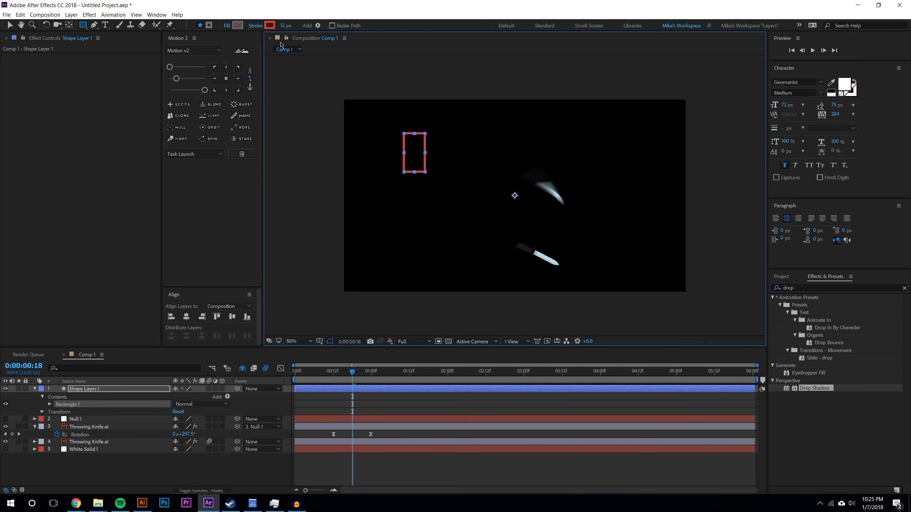
{"action": "left_click", "coordinate": [227, 25]}
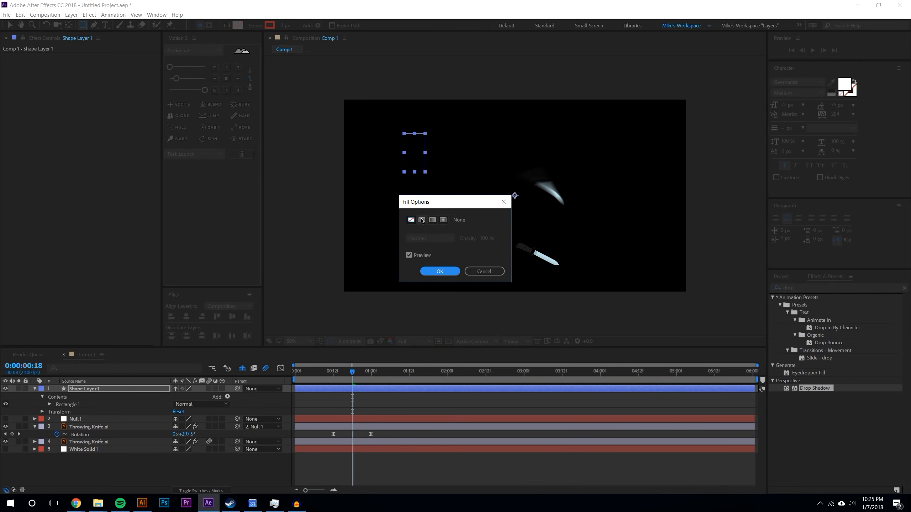
{"action": "left_click", "coordinate": [422, 220]}
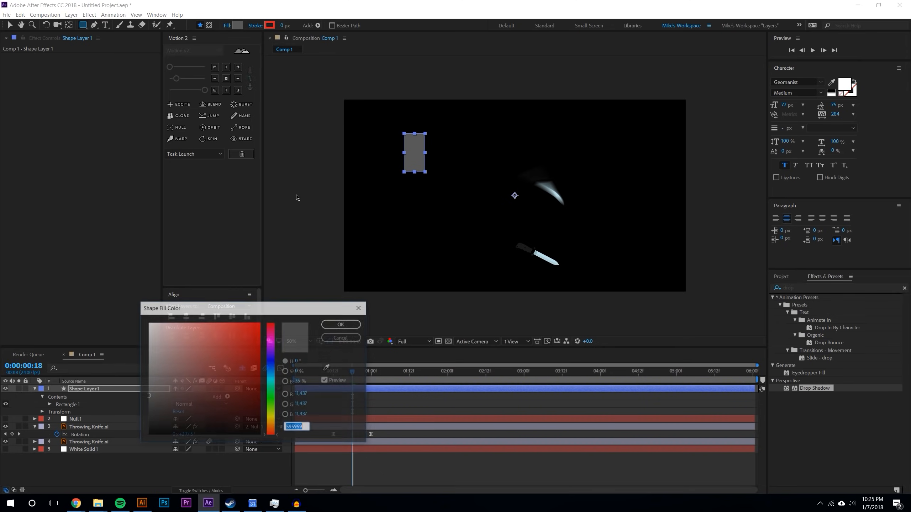
{"action": "left_click", "coordinate": [340, 325]}
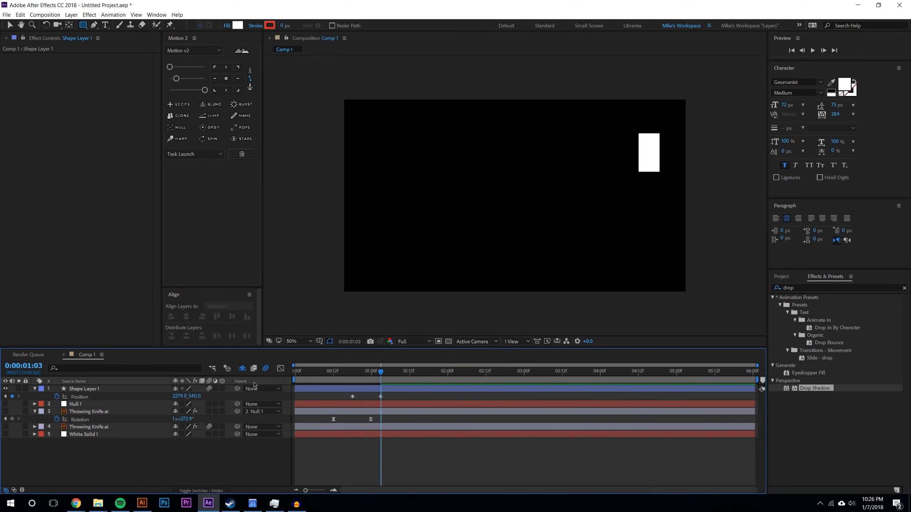
{"action": "left_click", "coordinate": [362, 370]}
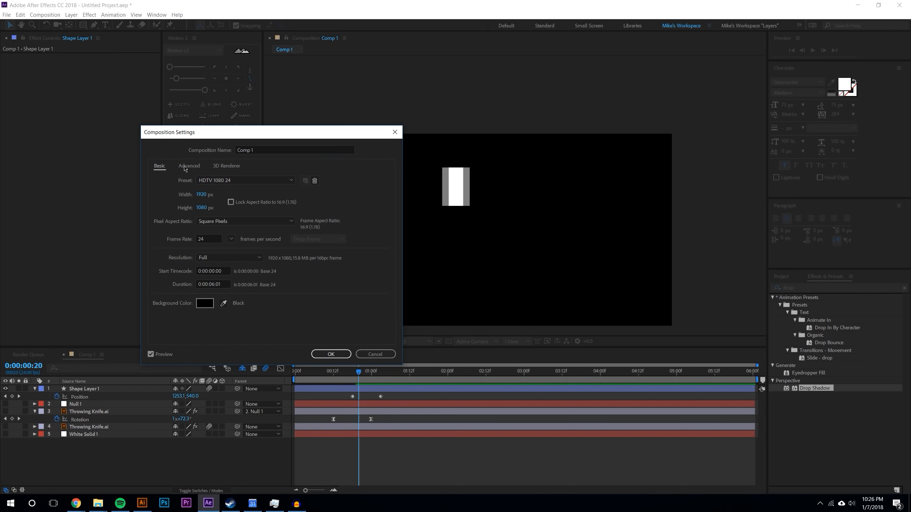
- On the Advanced tab, set 64 samples per frame with a 160 adaptive sample limit and apply
{"action": "left_click", "coordinate": [189, 166]}
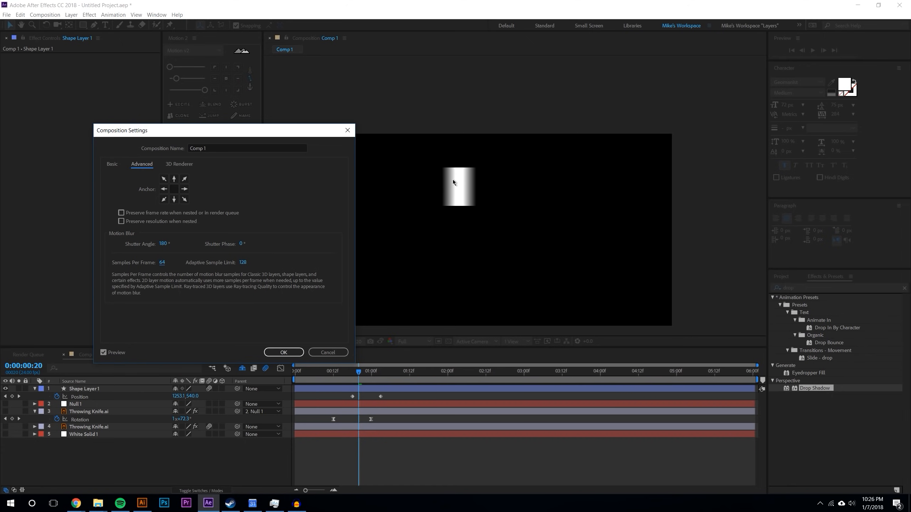
{"action": "mouse_move", "coordinate": [185, 266]}
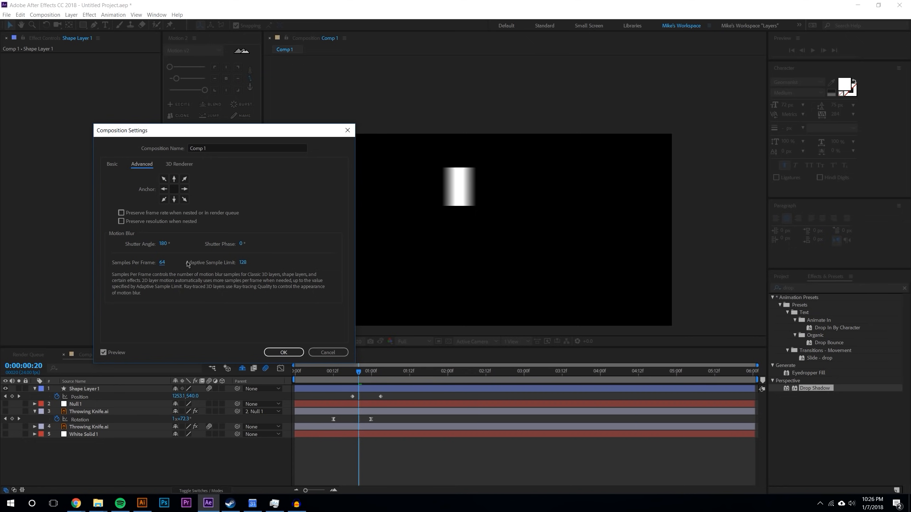
{"action": "mouse_move", "coordinate": [182, 265]}
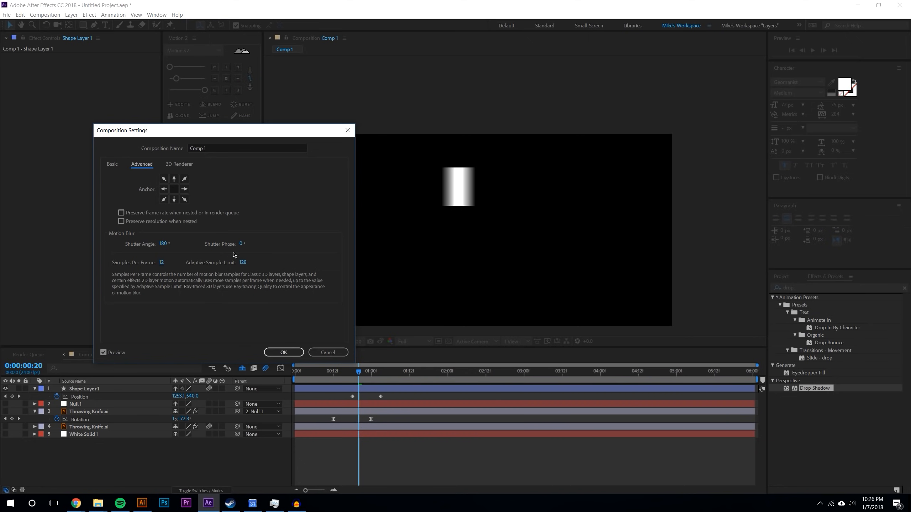
{"action": "mouse_move", "coordinate": [223, 287]}
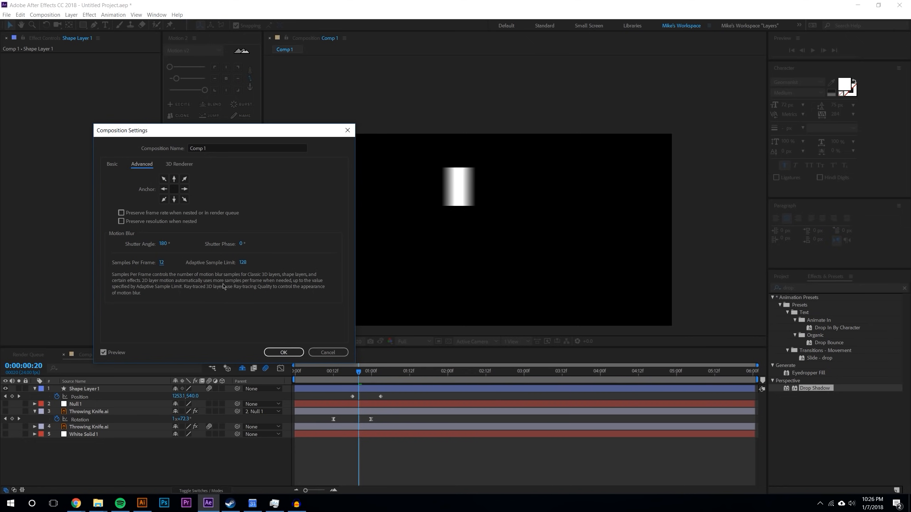
{"action": "mouse_move", "coordinate": [161, 294]}
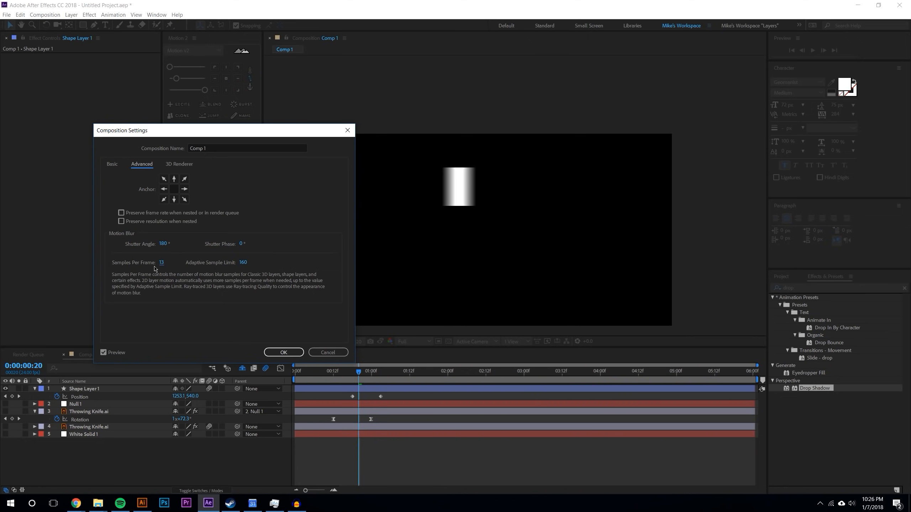
{"action": "type", "text": "2"}
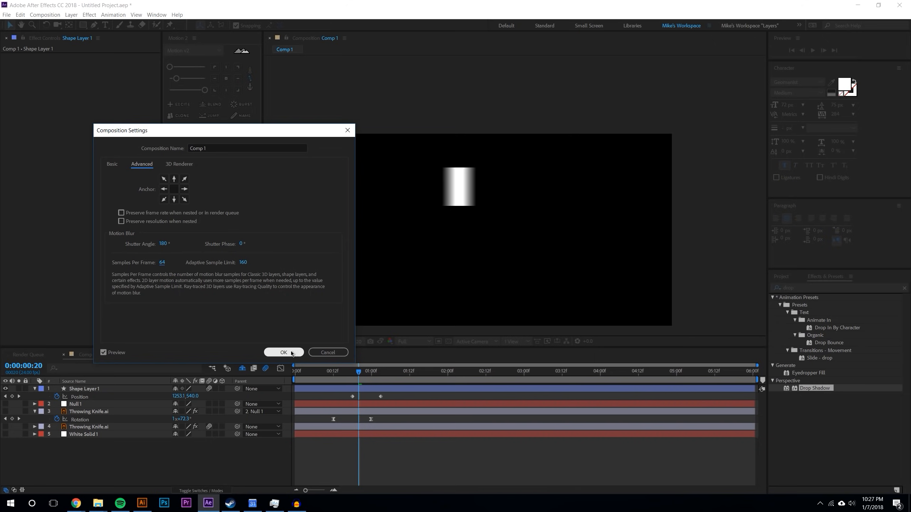
{"action": "left_click", "coordinate": [283, 353]}
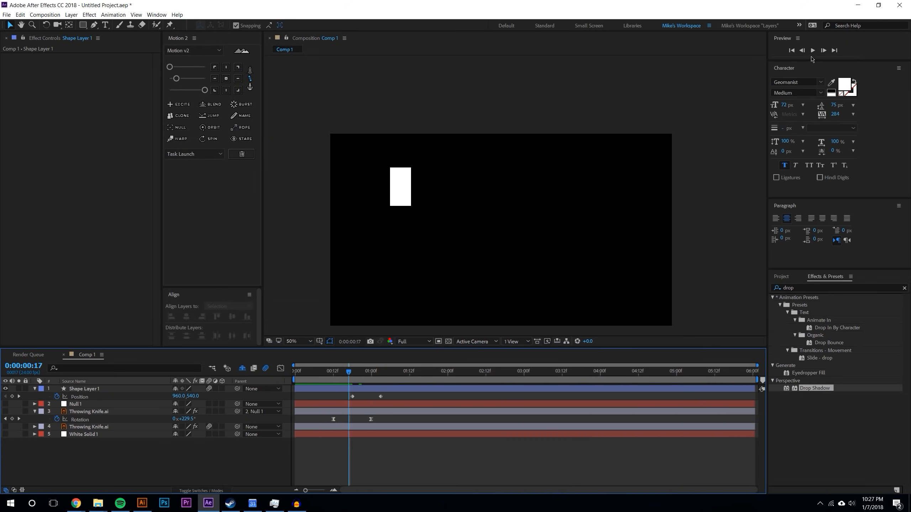
- Preview the rectangle's blur and apply 12 samples per frame to see banding
{"action": "left_click", "coordinate": [812, 50]}
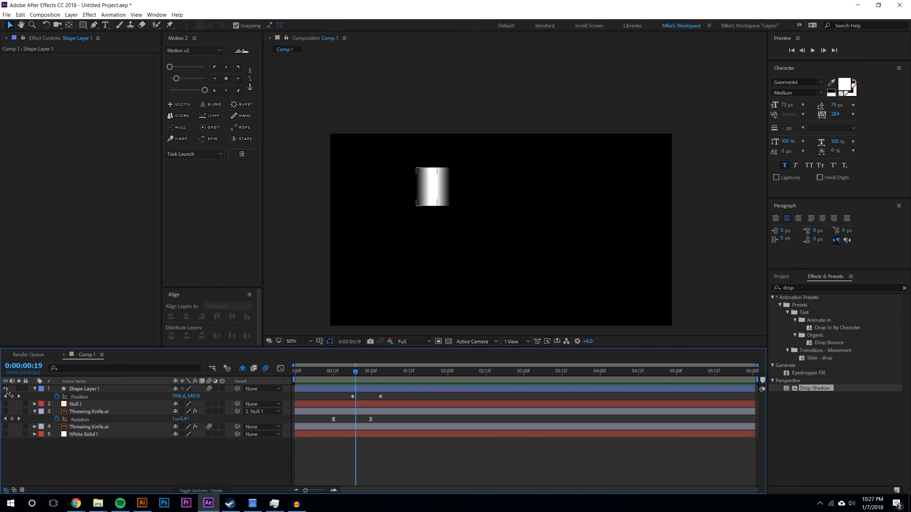
{"action": "left_click", "coordinate": [84, 388]}
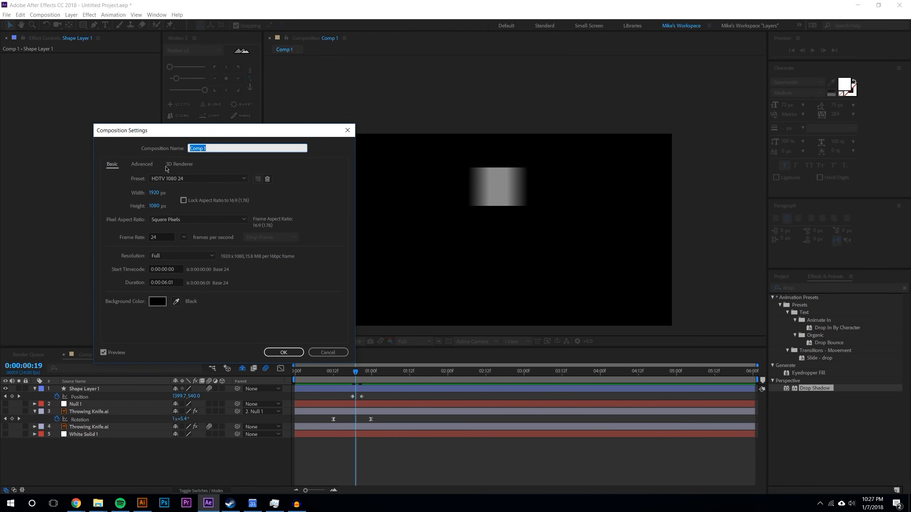
{"action": "left_click", "coordinate": [141, 164]}
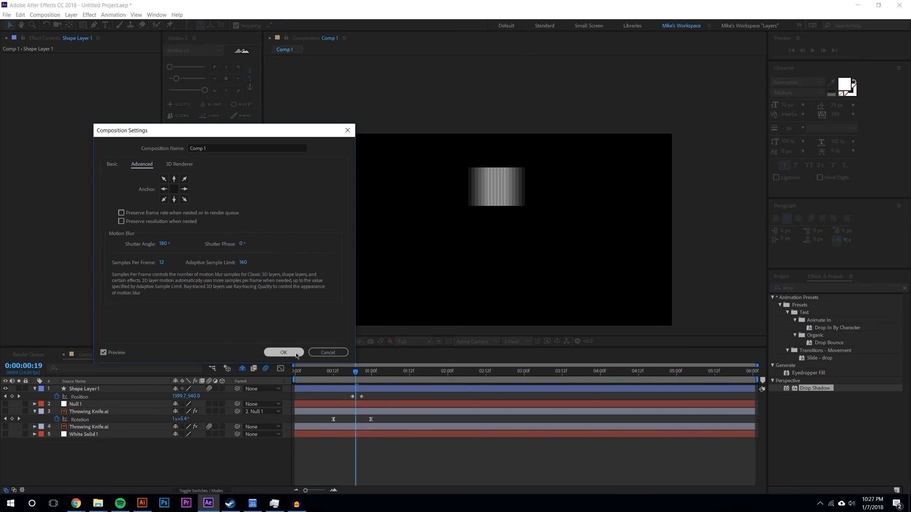
{"action": "left_click", "coordinate": [284, 352]}
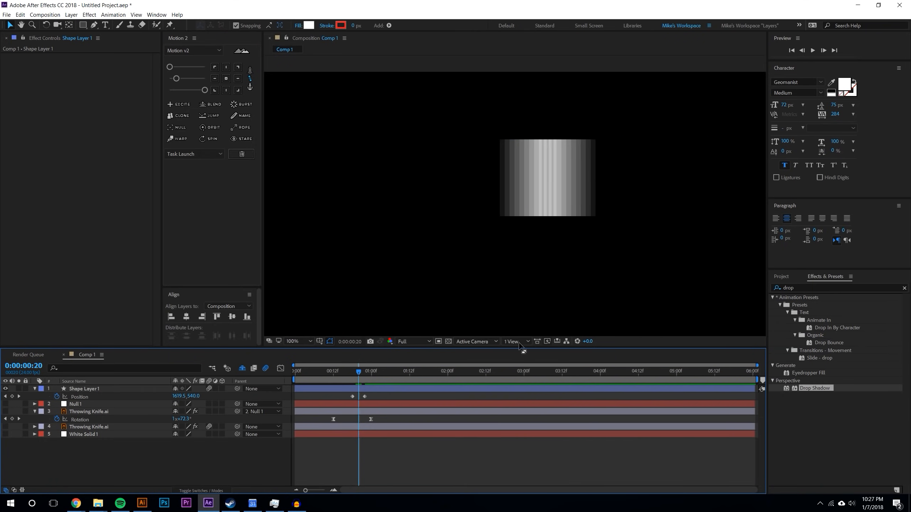
- Reopen the Advanced settings and restore Samples Per Frame to 64
{"action": "left_click", "coordinate": [45, 15]}
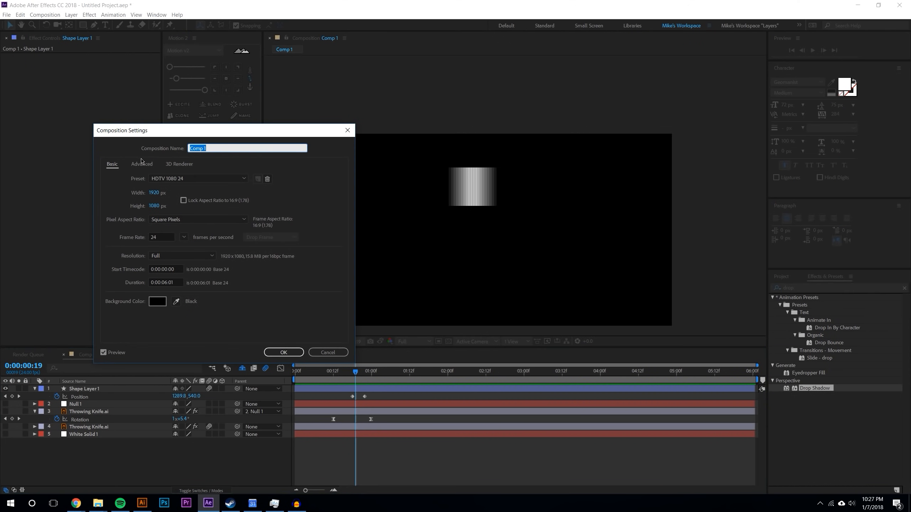
{"action": "left_click", "coordinate": [141, 164]}
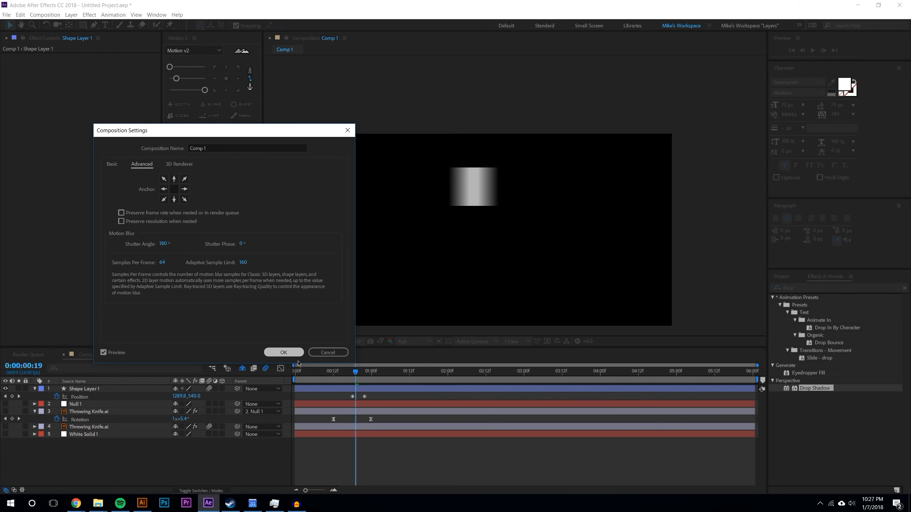
{"action": "left_click", "coordinate": [283, 352]}
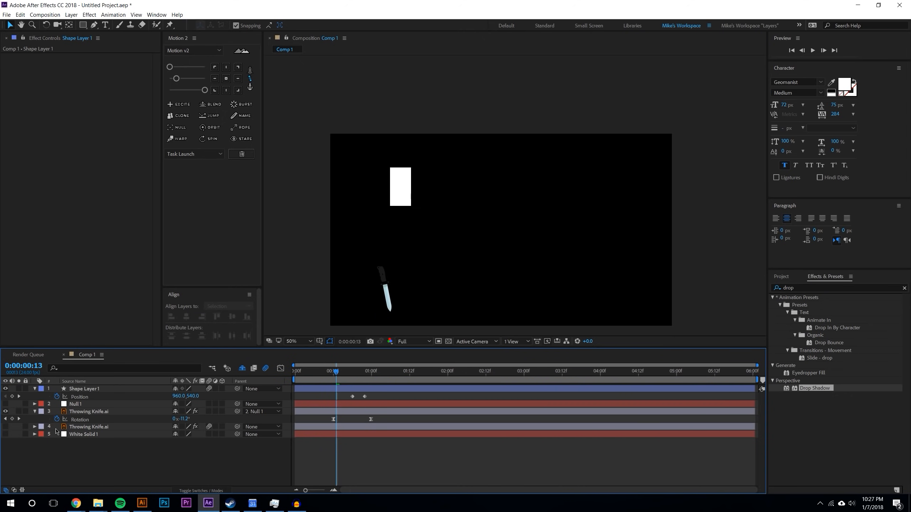
{"action": "mouse_move", "coordinate": [333, 472]}
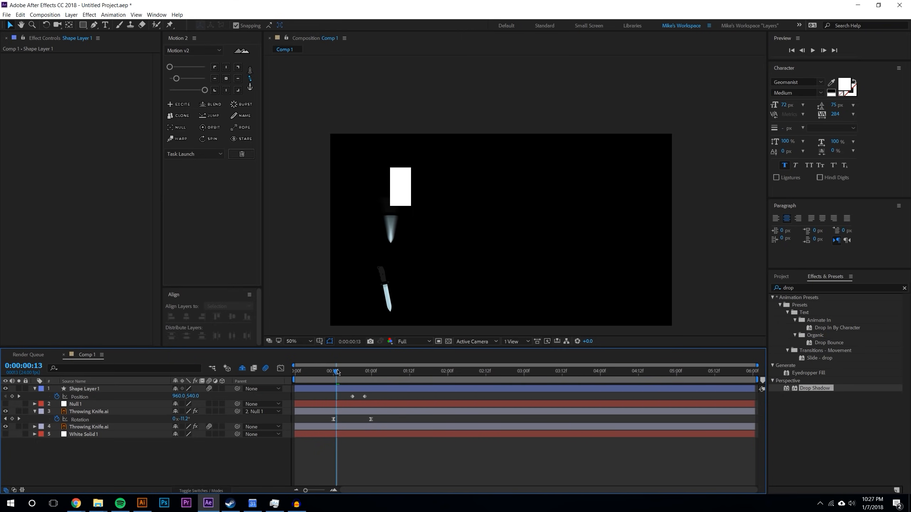
- Re-enable the second Throwing Knife layer in Comp 1 and review its motion-blurred throw
{"action": "left_click", "coordinate": [45, 15]}
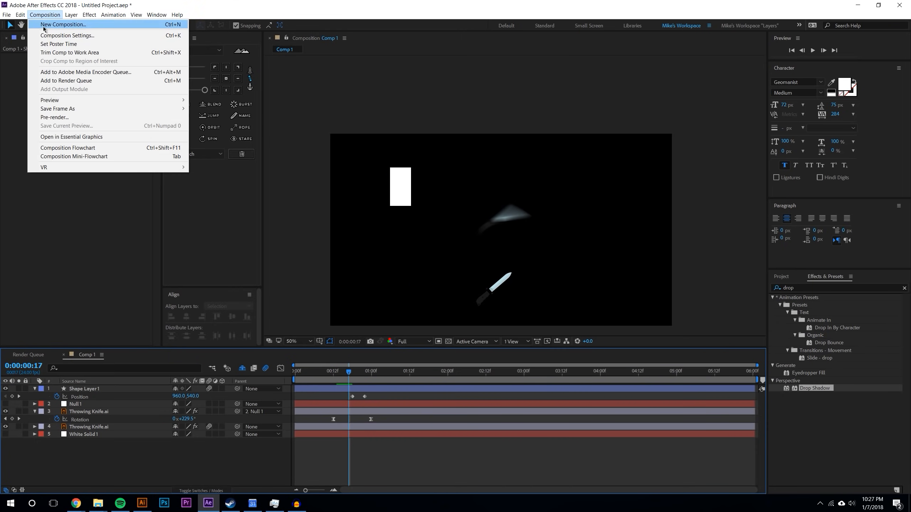
{"action": "left_click", "coordinate": [67, 35]}
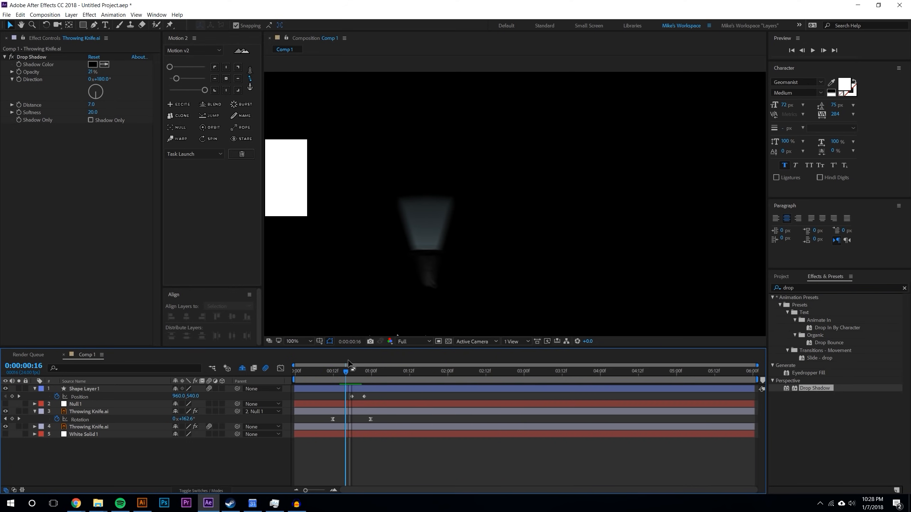
{"action": "left_click", "coordinate": [301, 341]}
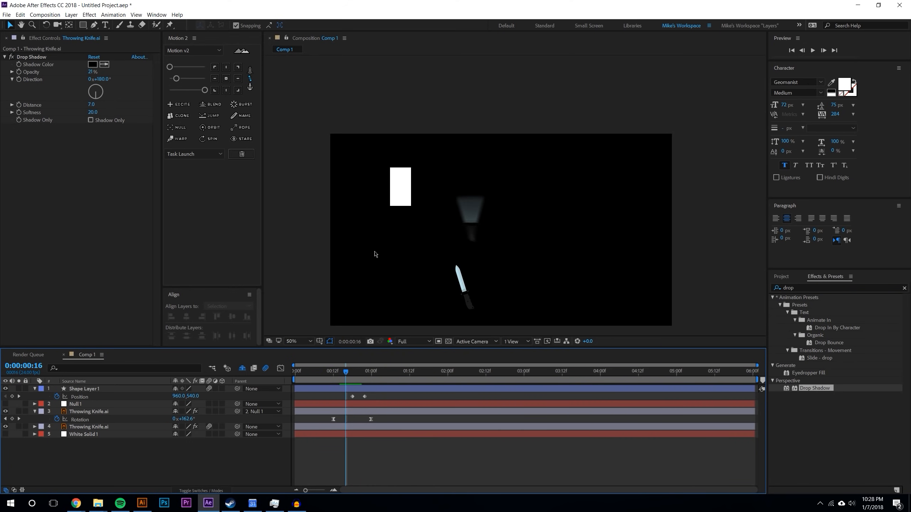
{"action": "mouse_move", "coordinate": [392, 289]}
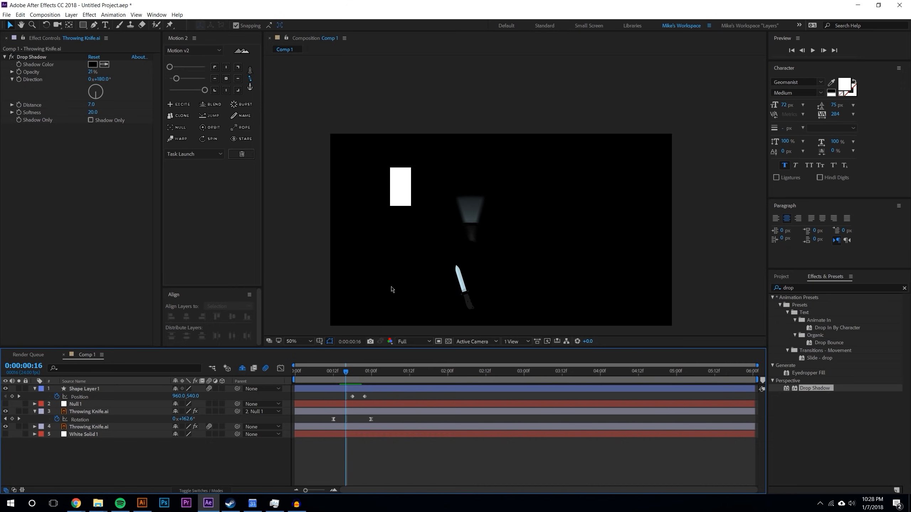
{"action": "mouse_move", "coordinate": [353, 379]}
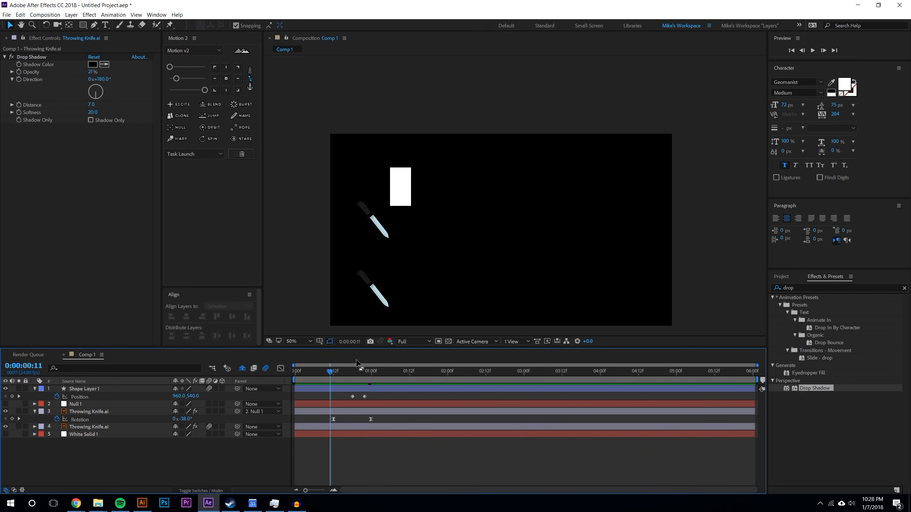
{"action": "left_click", "coordinate": [812, 50]}
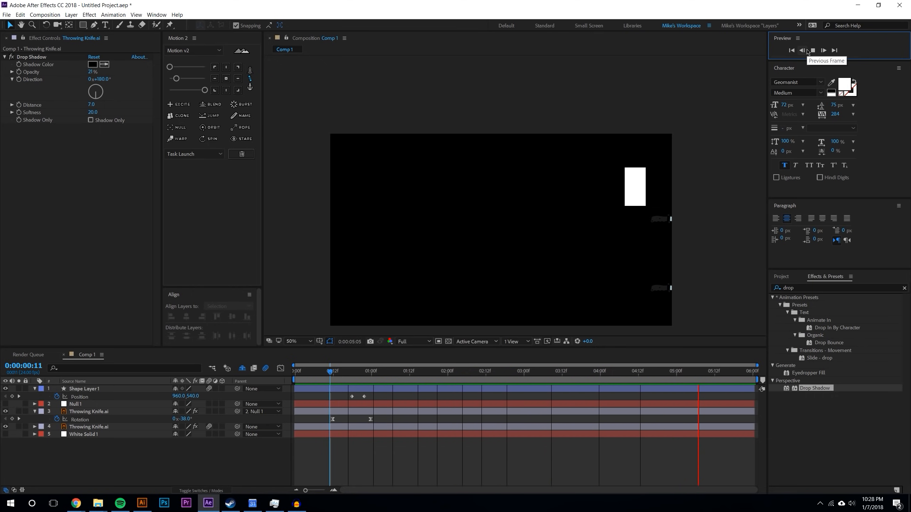
{"action": "left_click", "coordinate": [823, 50]}
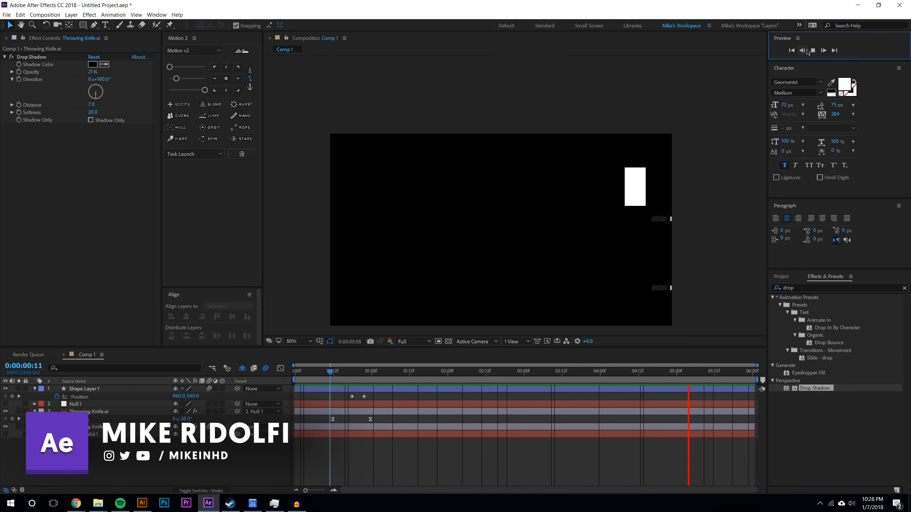
{"action": "left_click", "coordinate": [383, 371]}
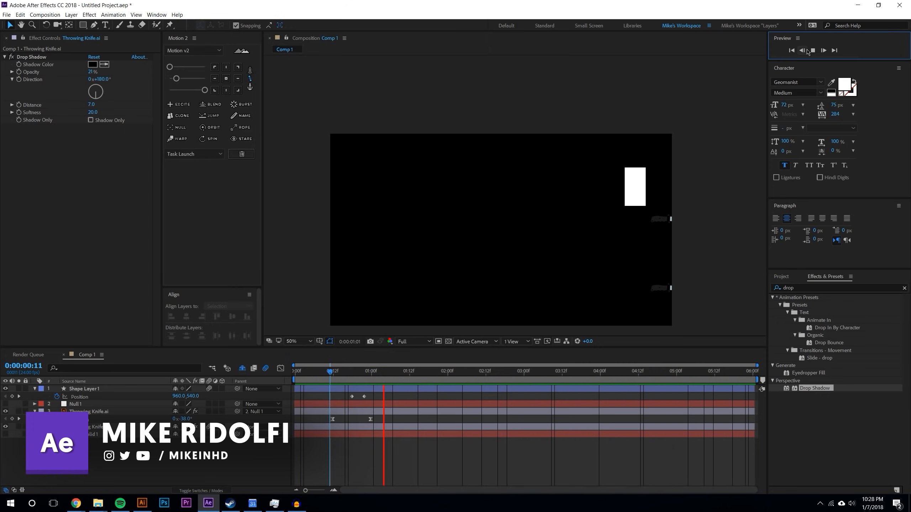